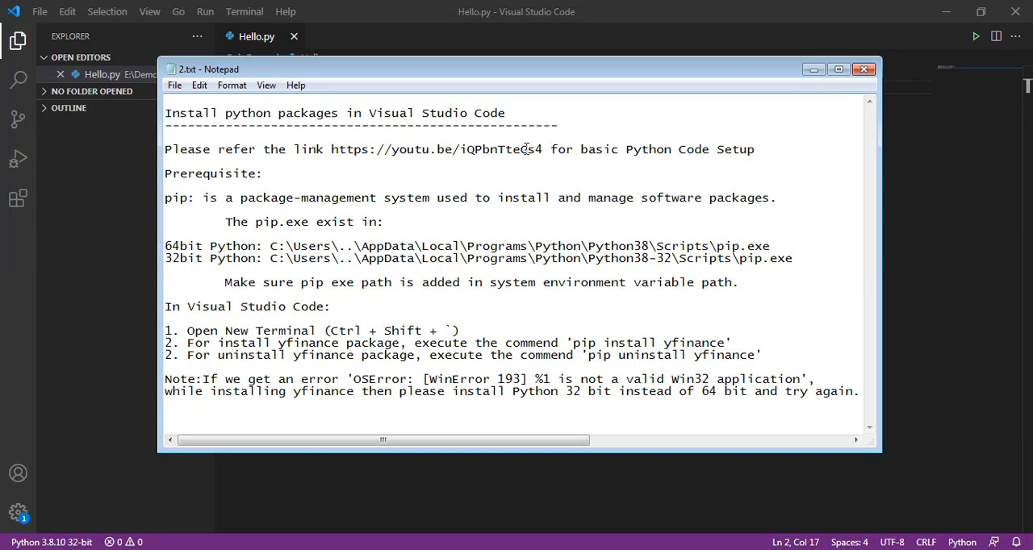
# - Review the notes on Python packages, pip and the 64-bit versus -32 install path
pyautogui.doubleClick(435, 148)
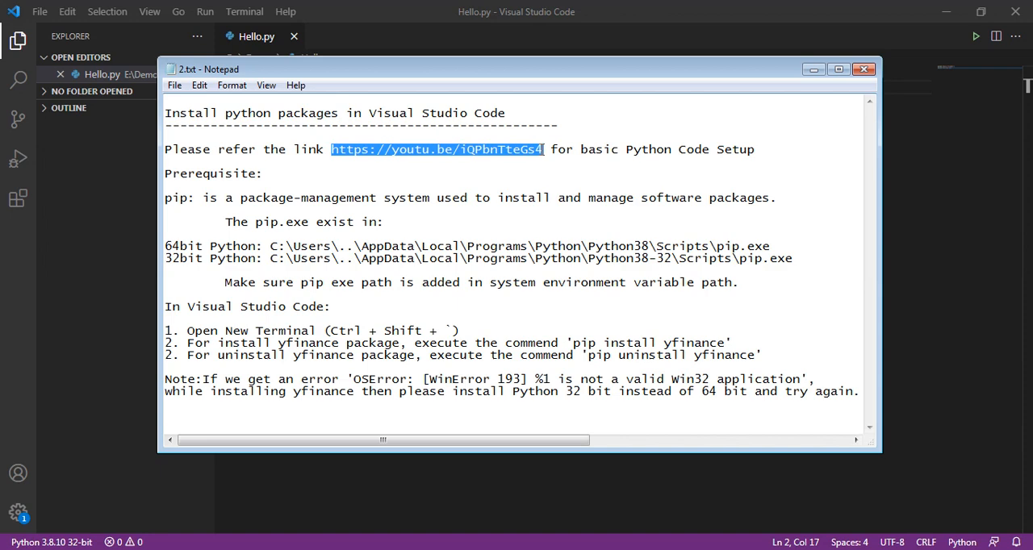
pyautogui.click(339, 113)
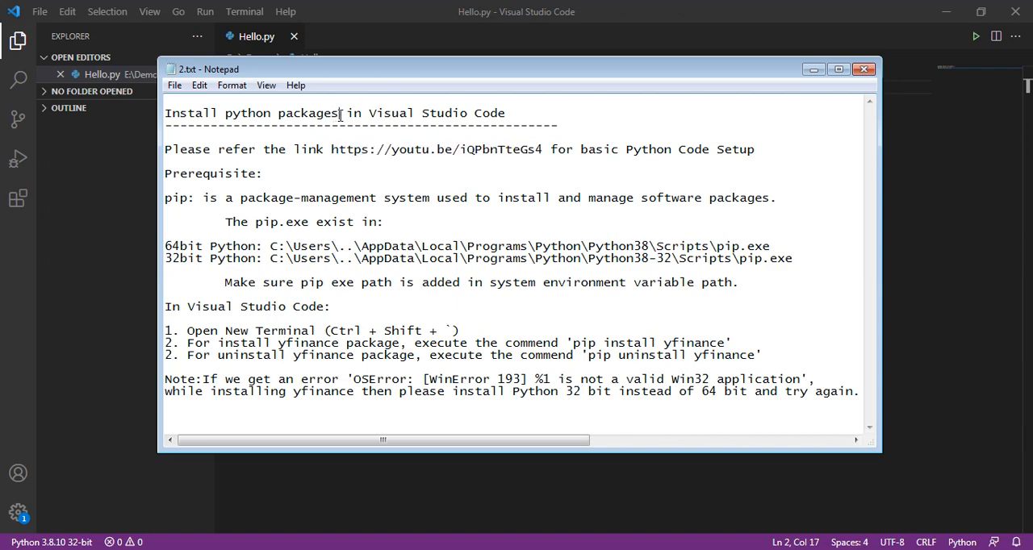
pyautogui.doubleClick(281, 113)
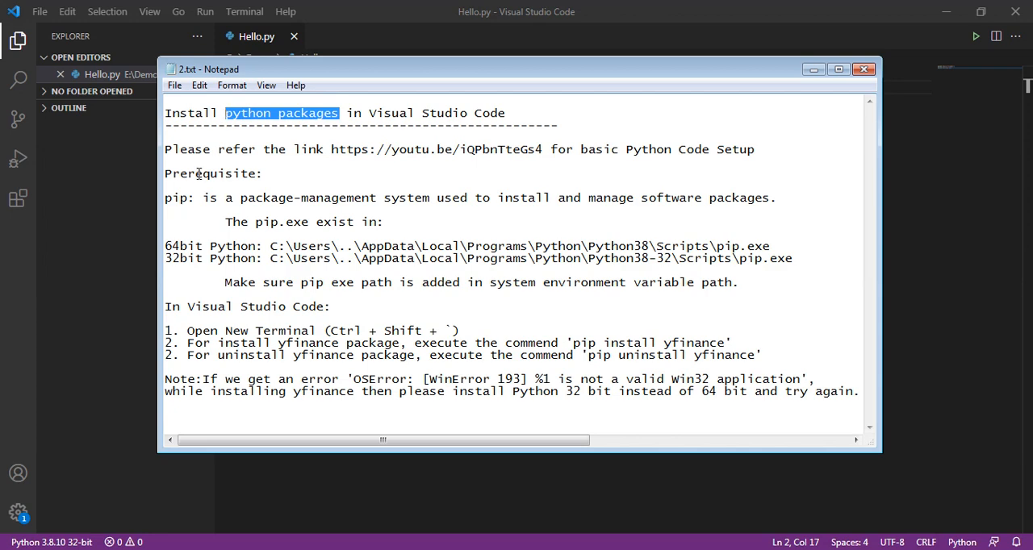
pyautogui.click(256, 223)
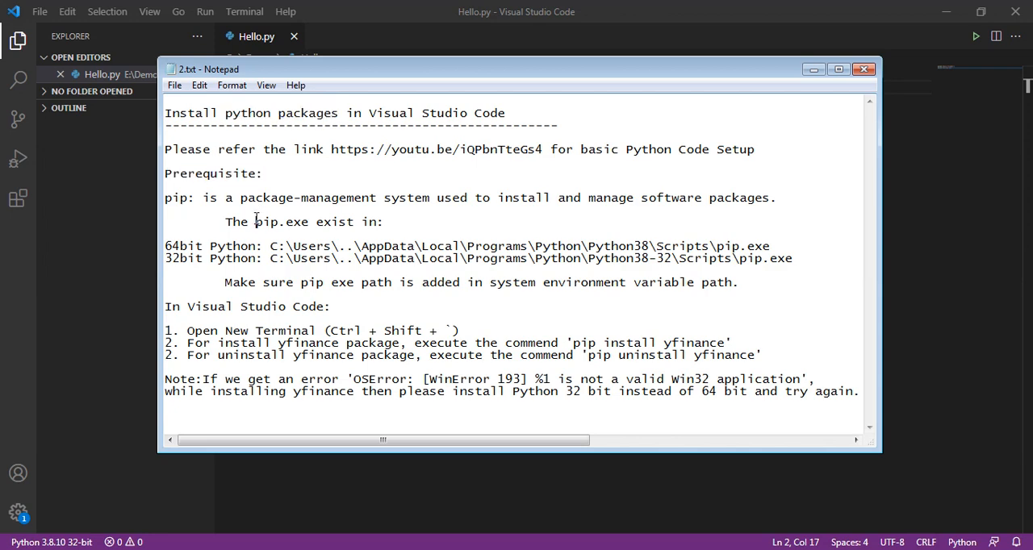
pyautogui.doubleClick(280, 222)
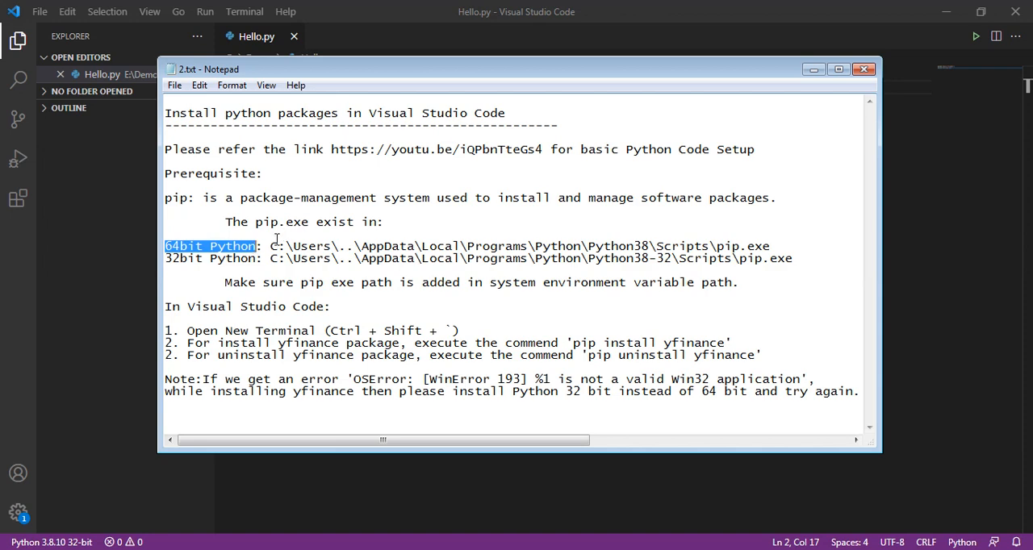
pyautogui.click(800, 248)
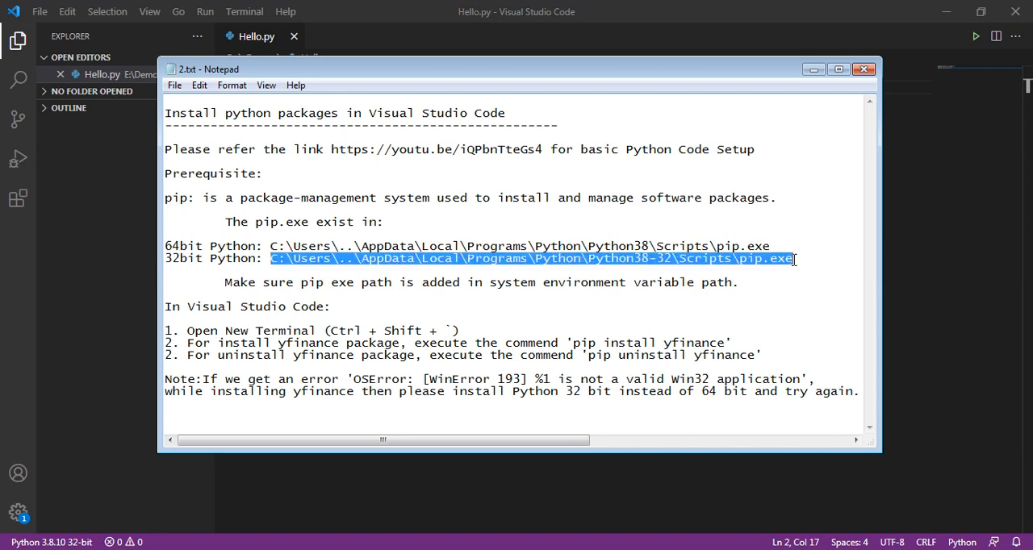
pyautogui.click(669, 258)
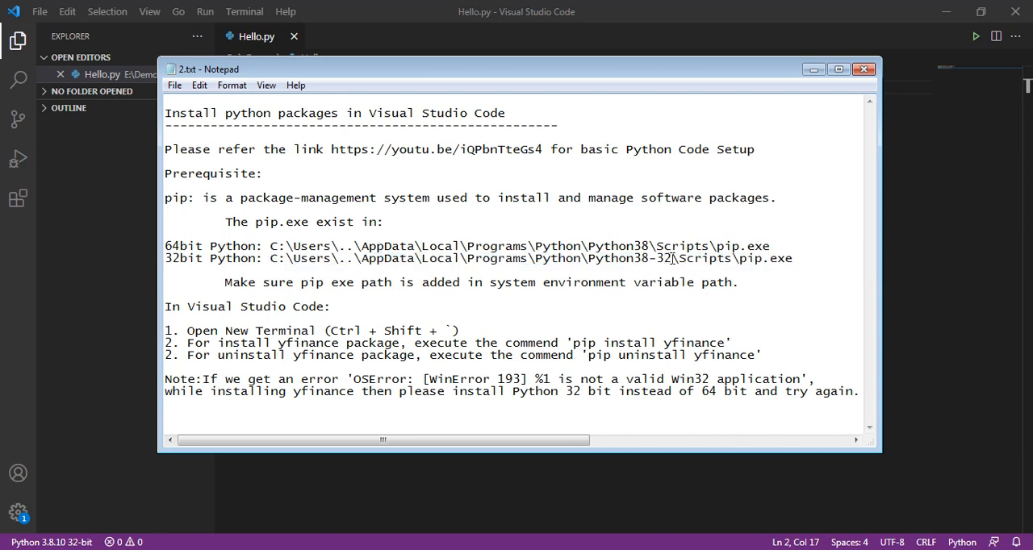
pyautogui.doubleClick(659, 258)
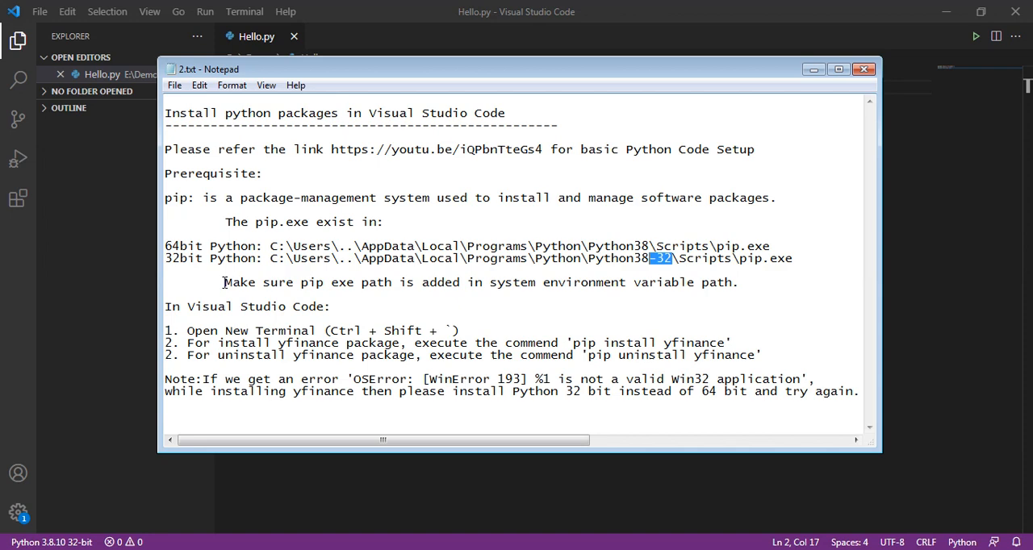
pyautogui.click(394, 282)
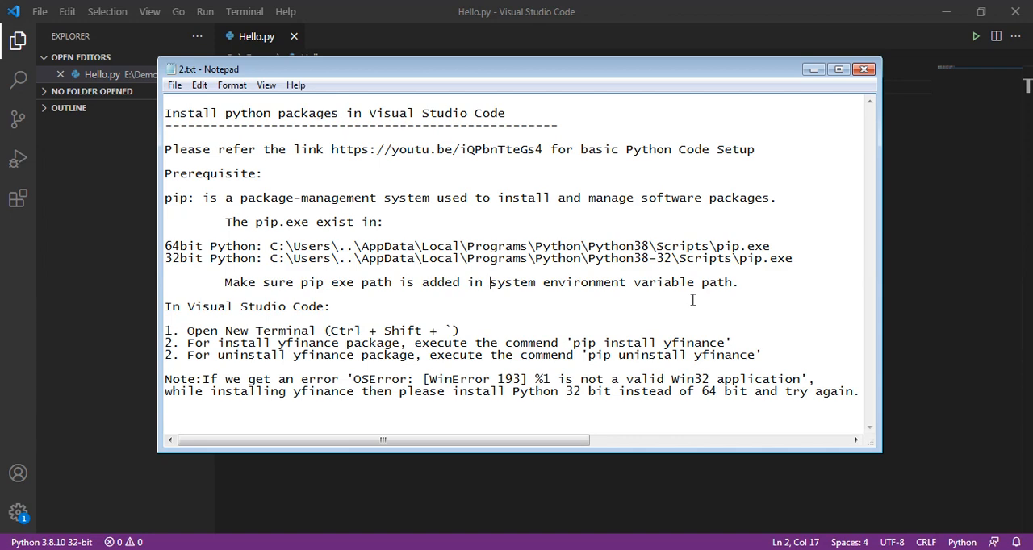
pyautogui.moveTo(490, 282); pyautogui.dragTo(729, 282)
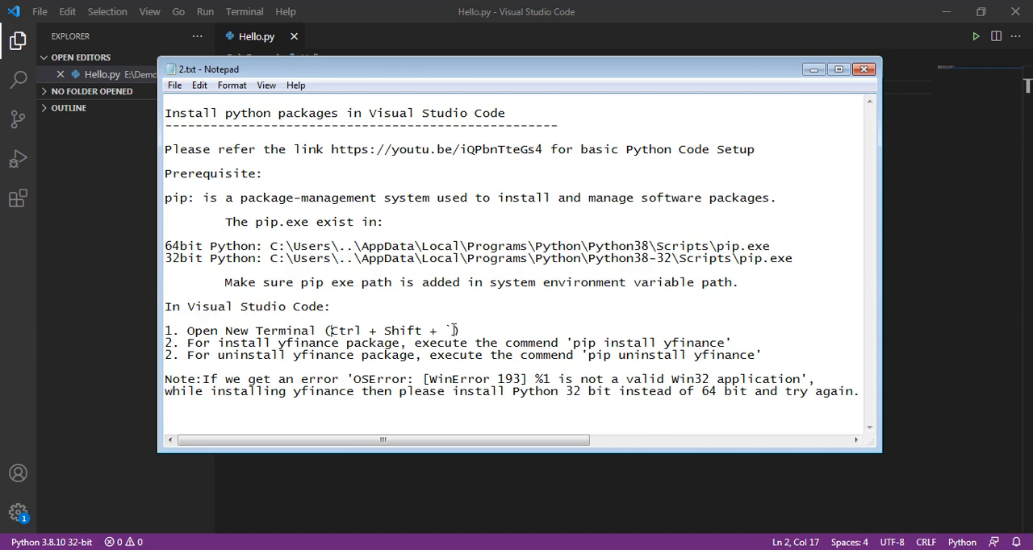
# - Review the note steps for the new-terminal shortcut and the pip install yfinance command
pyautogui.moveTo(329, 330); pyautogui.dragTo(450, 330)
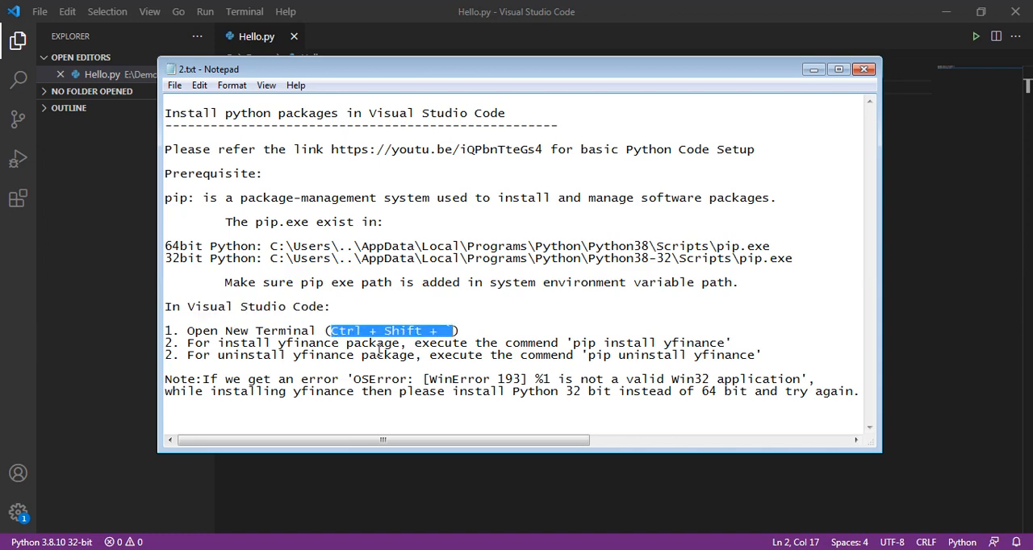
pyautogui.click(571, 342)
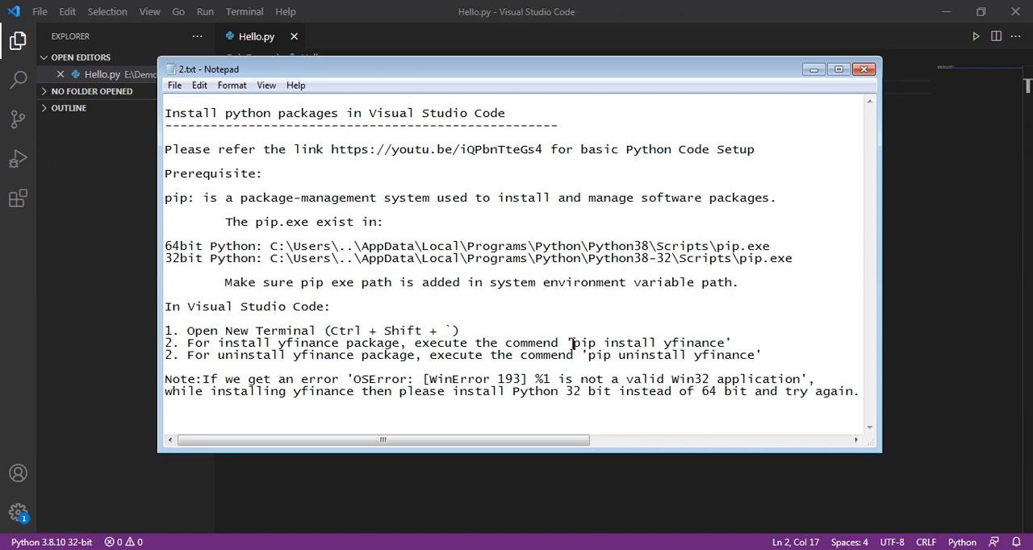
pyautogui.moveTo(725, 342)
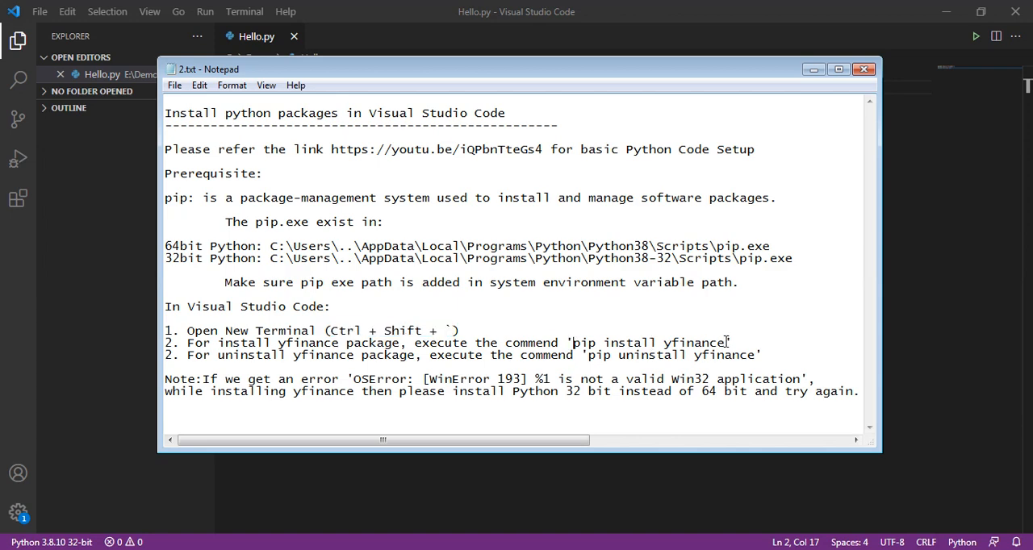
pyautogui.doubleClick(646, 342)
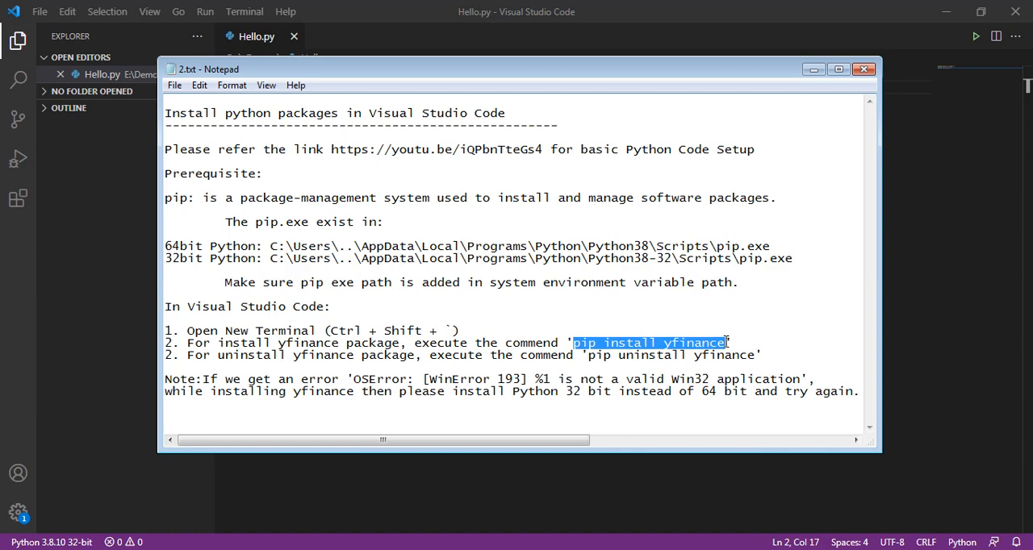
pyautogui.moveTo(637, 357)
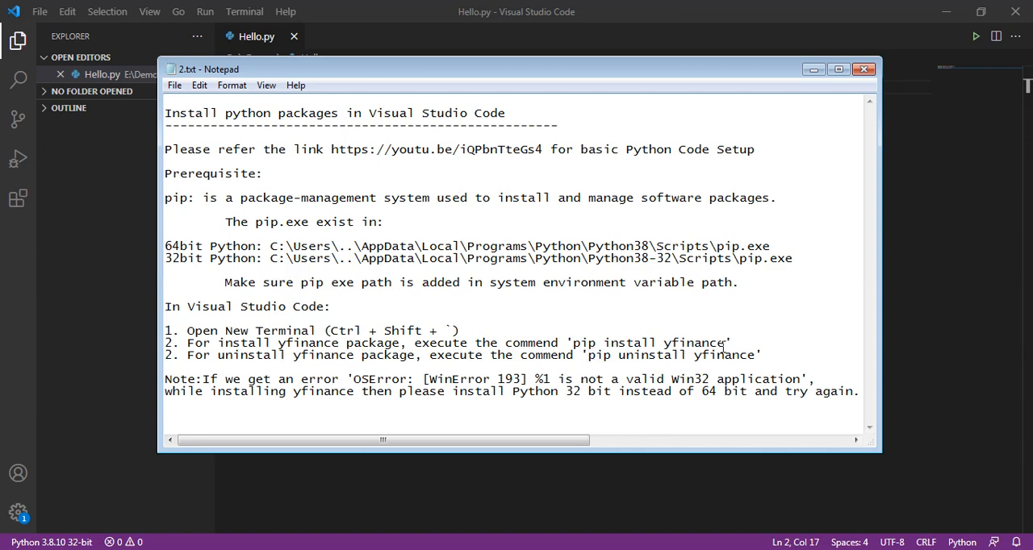
pyautogui.moveTo(591, 355); pyautogui.dragTo(755, 355)
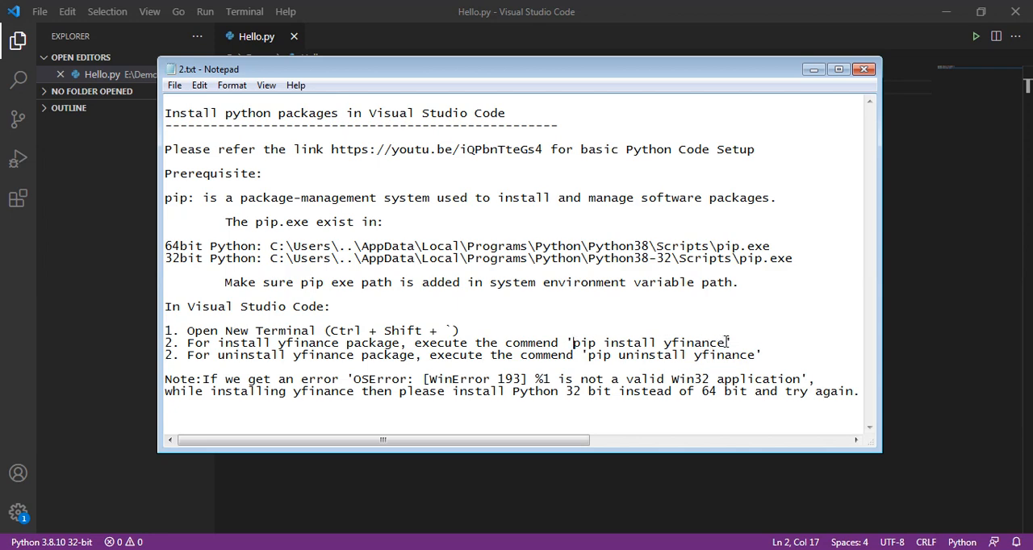
pyautogui.moveTo(575, 342); pyautogui.dragTo(724, 342)
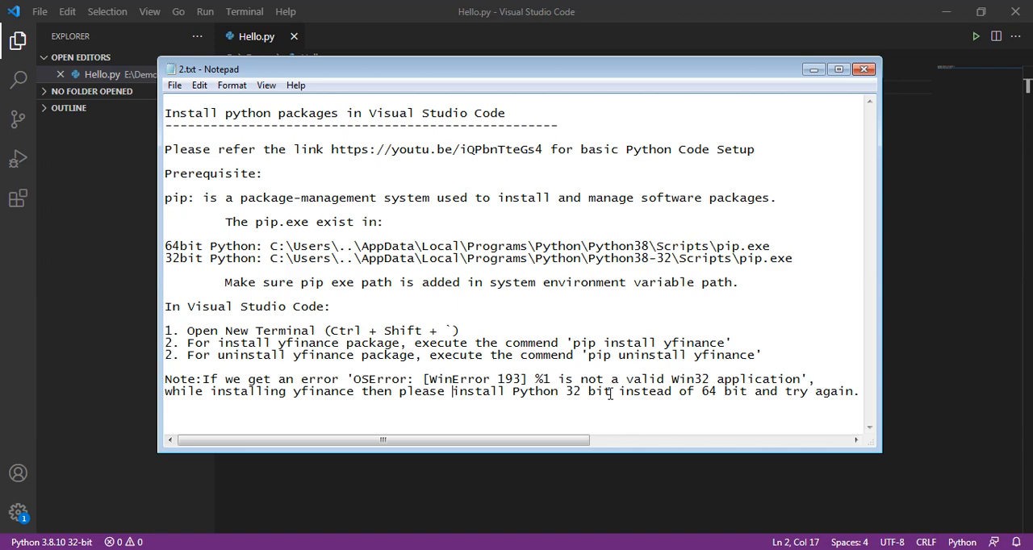
pyautogui.moveTo(451, 390); pyautogui.dragTo(611, 390)
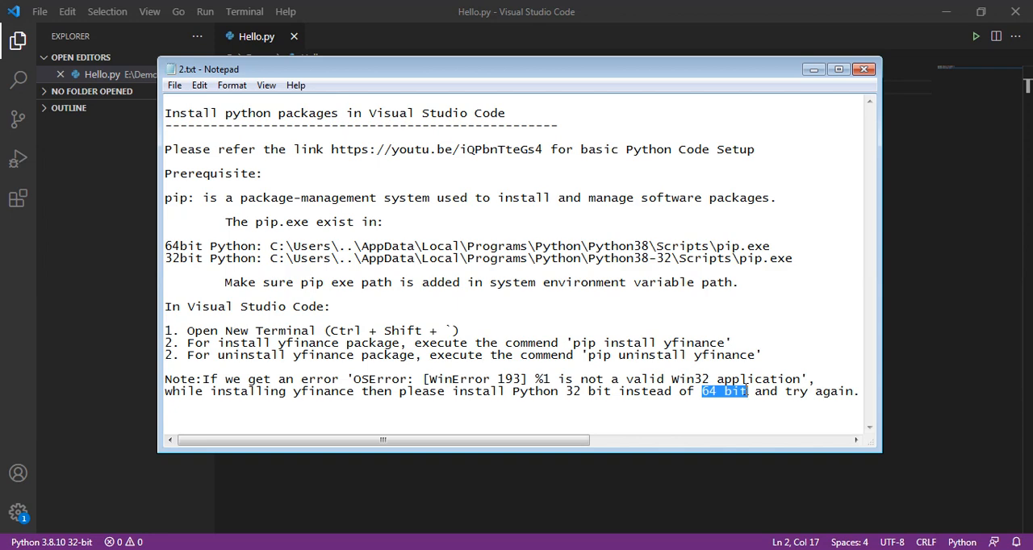
pyautogui.moveTo(691, 345)
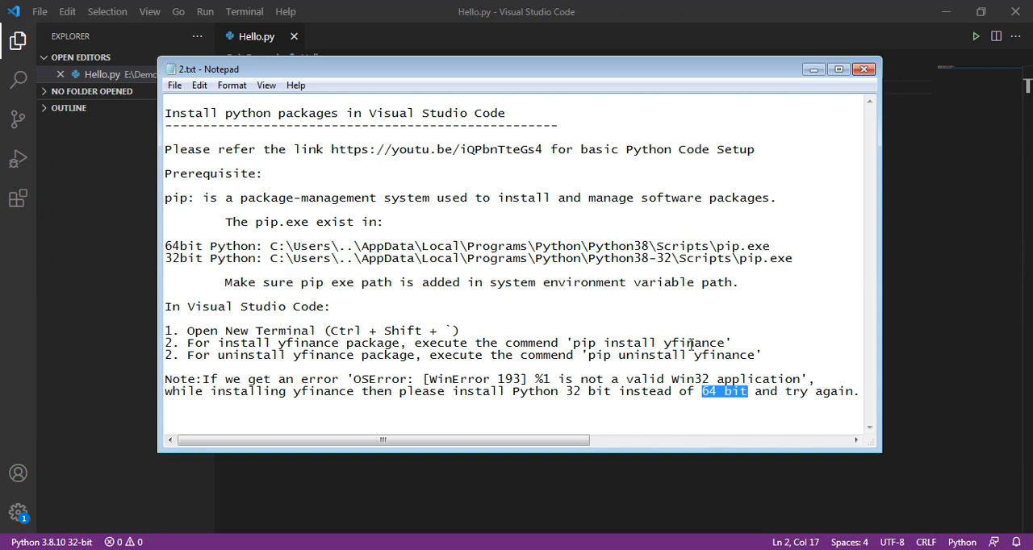
pyautogui.click(610, 355)
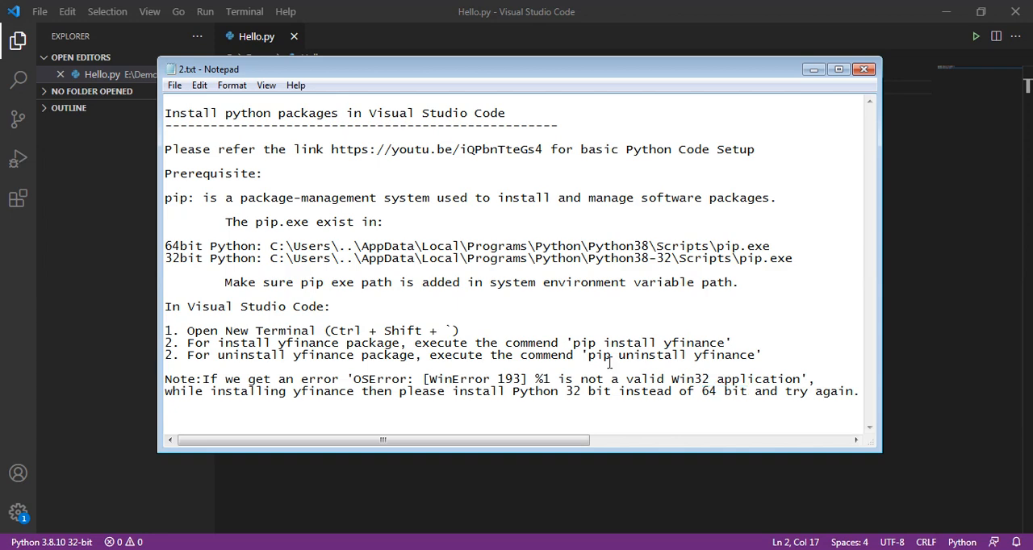
pyautogui.moveTo(370, 14)
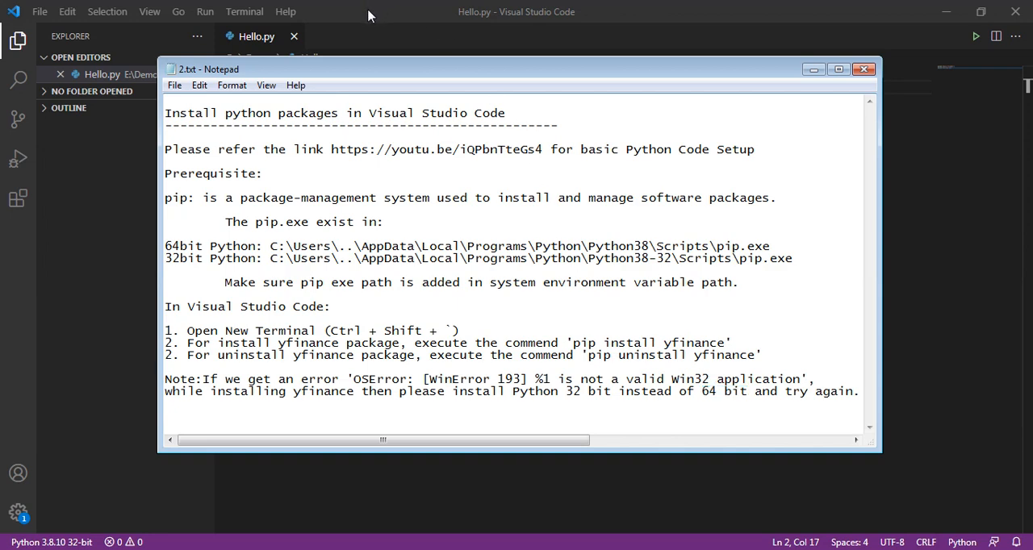
# - Return to Hello.py in VS Code and start a new PowerShell terminal from the Terminal menu
pyautogui.click(863, 68)
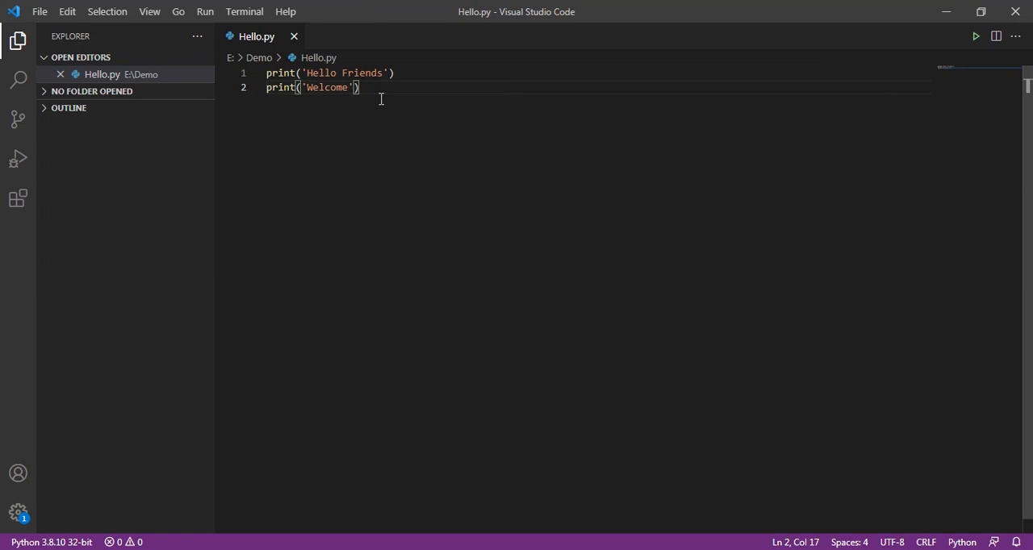
pyautogui.press('ctrl+a')
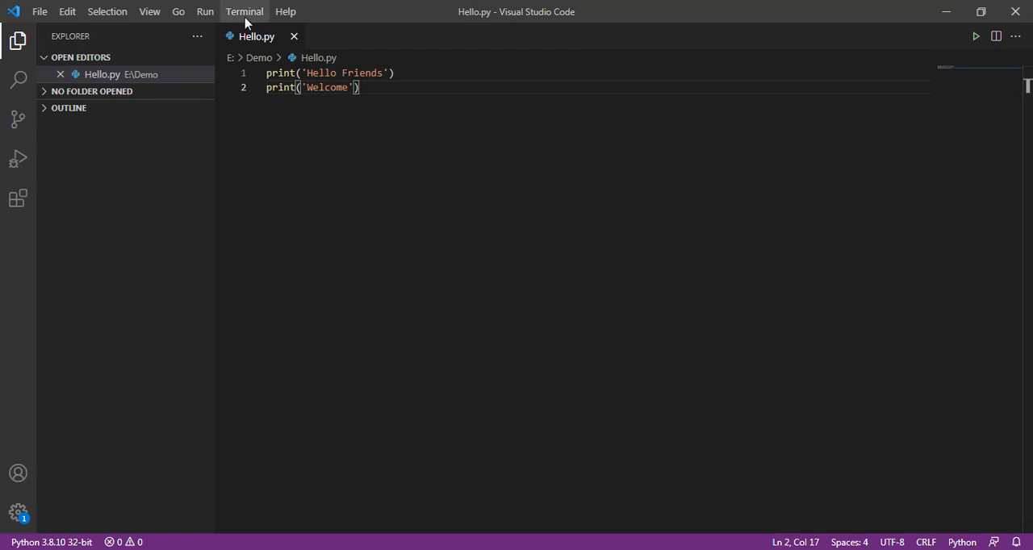
pyautogui.click(243, 11)
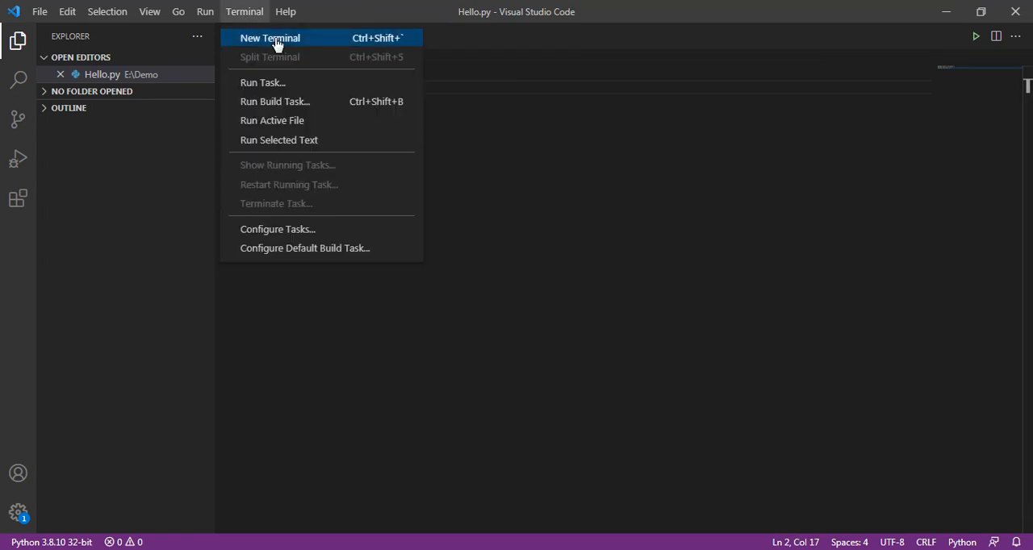
pyautogui.moveTo(371, 42)
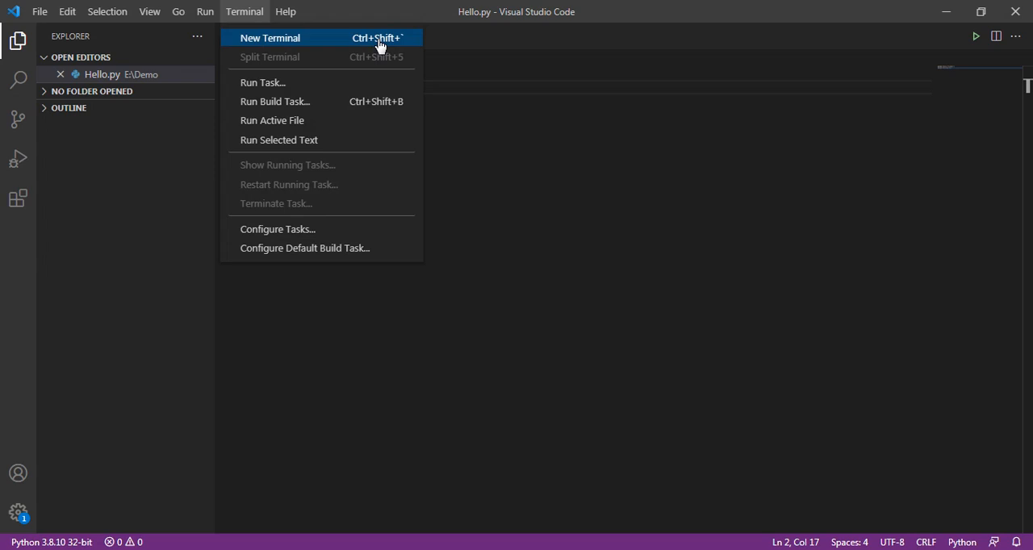
pyautogui.click(270, 38)
pyautogui.write('e')
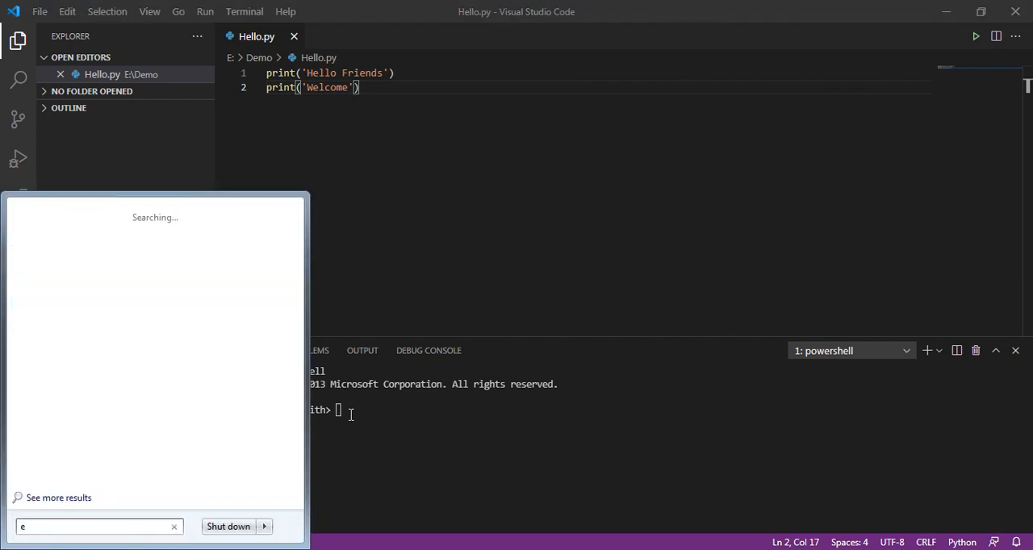
# - Find the environment variables settings via Start search and edit the user Path variable
pyautogui.write('nviro')
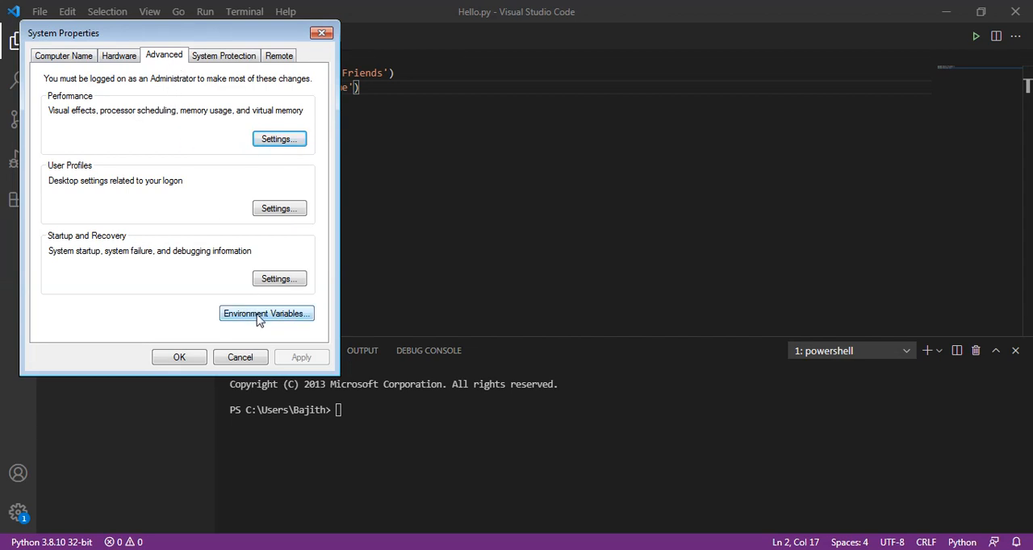
pyautogui.click(266, 313)
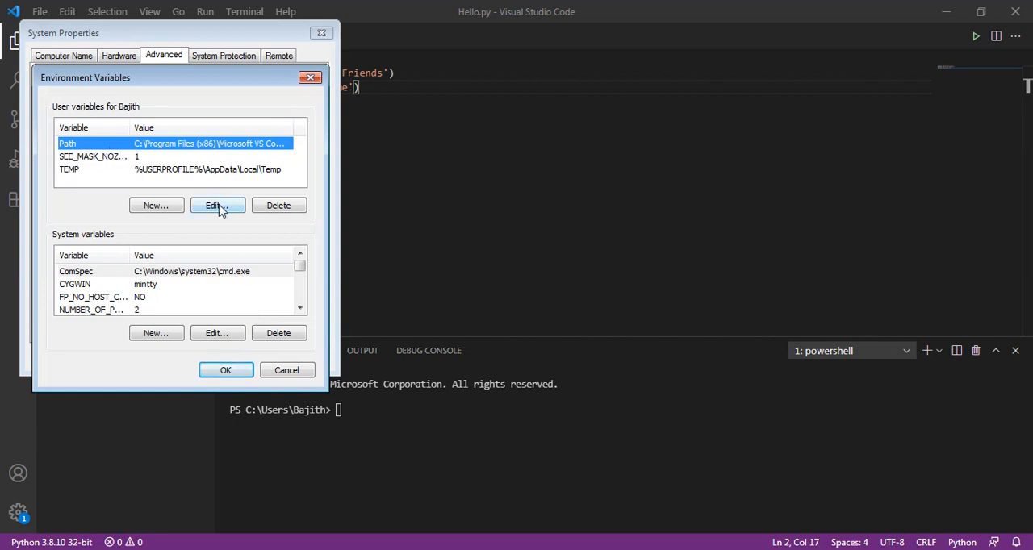
pyautogui.click(216, 205)
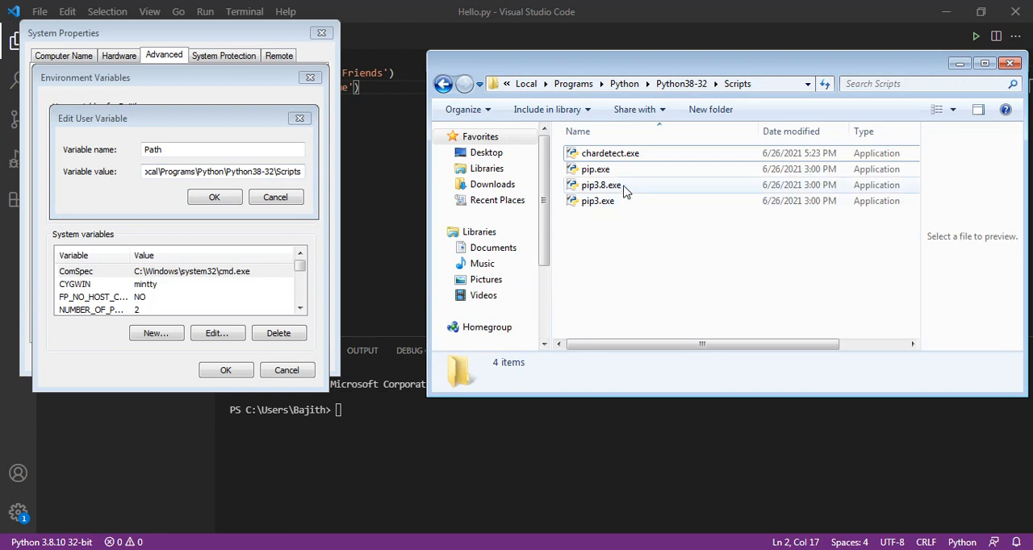
pyautogui.moveTo(774, 97)
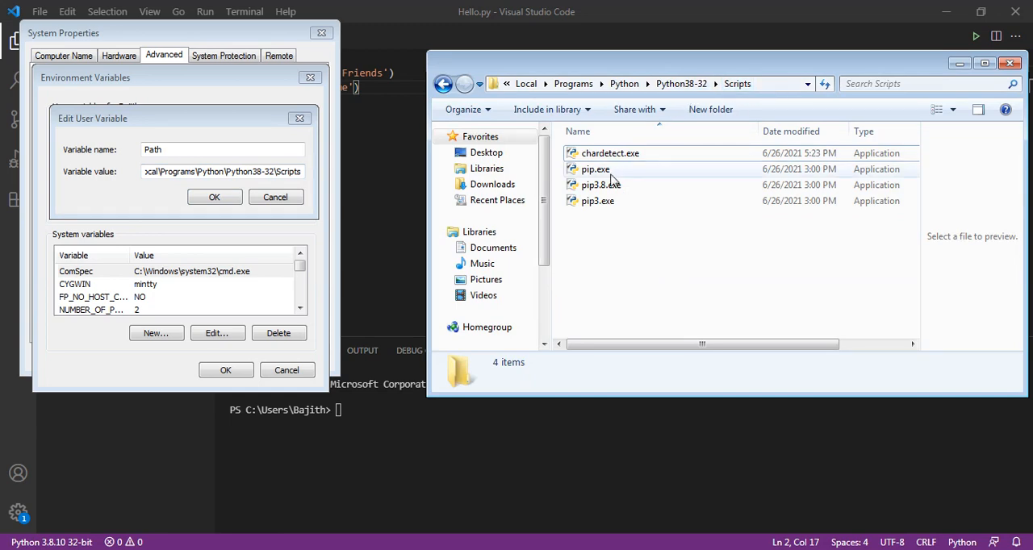
pyautogui.moveTo(642, 89)
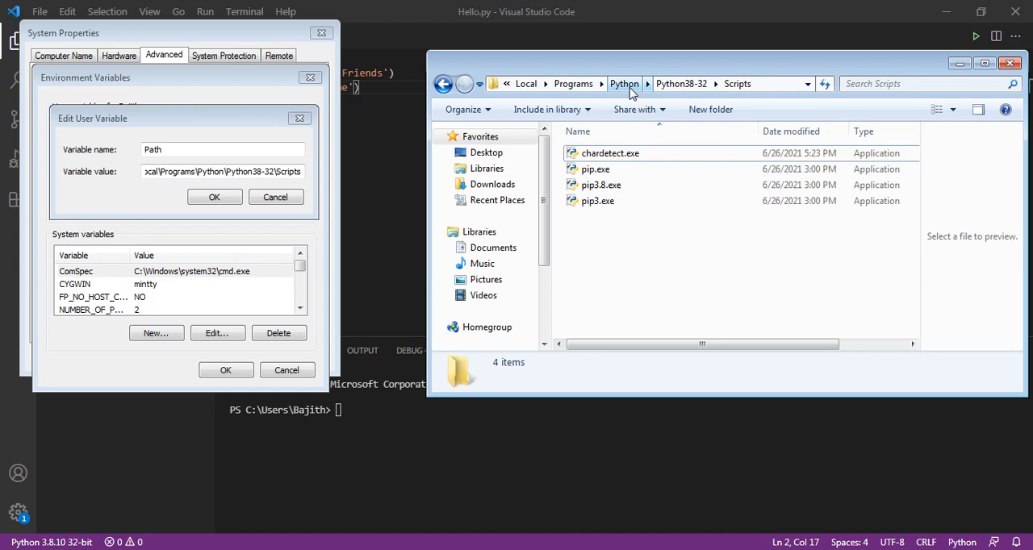
# - Browse from the Python folder into Python38's Scripts folder, which holds no pip
pyautogui.click(623, 84)
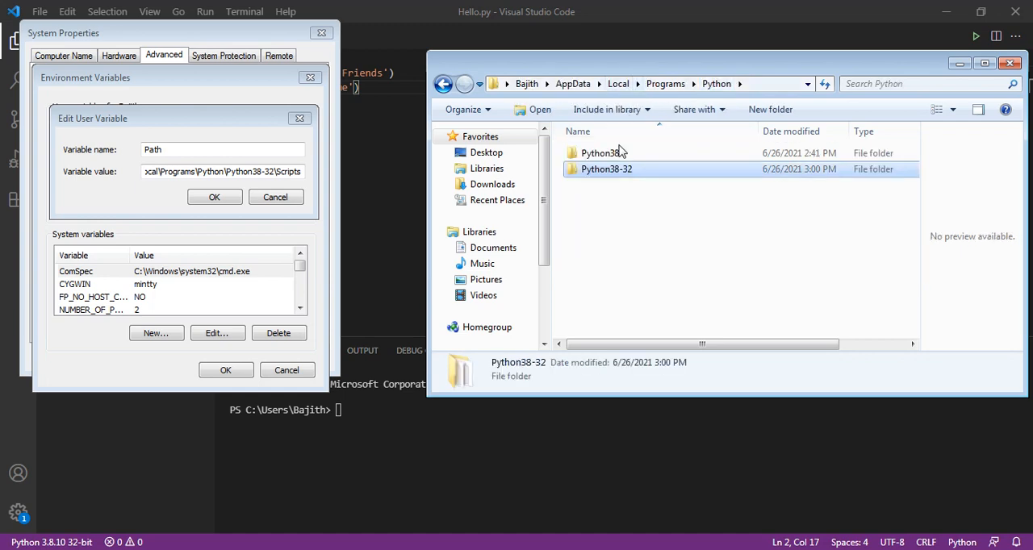
pyautogui.doubleClick(603, 152)
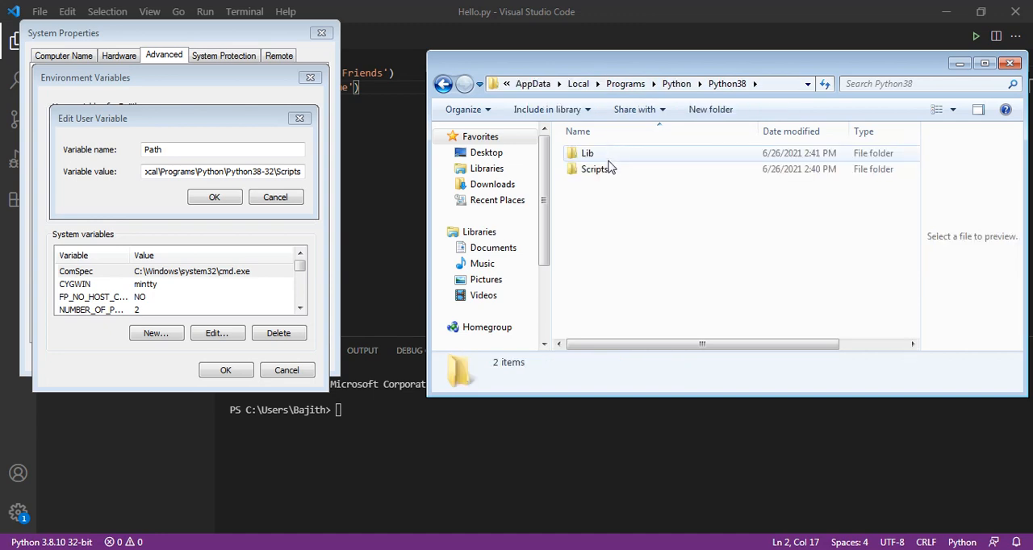
pyautogui.doubleClick(597, 168)
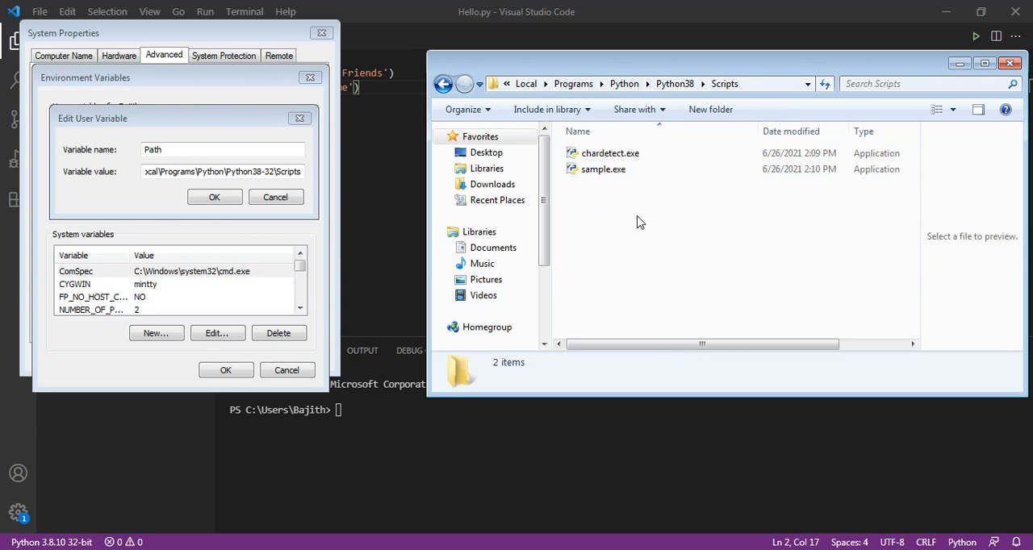
pyautogui.moveTo(823, 126)
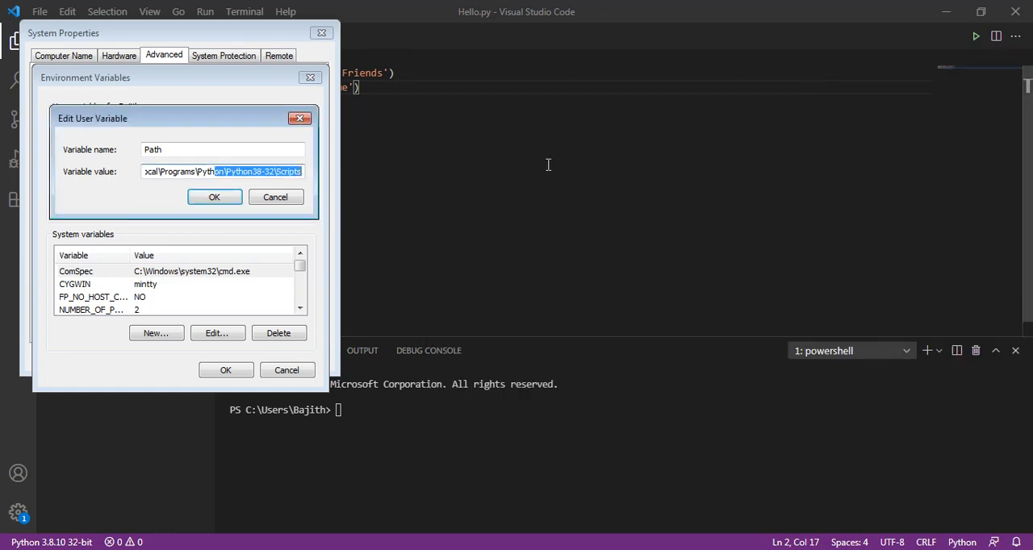
pyautogui.moveTo(254, 186)
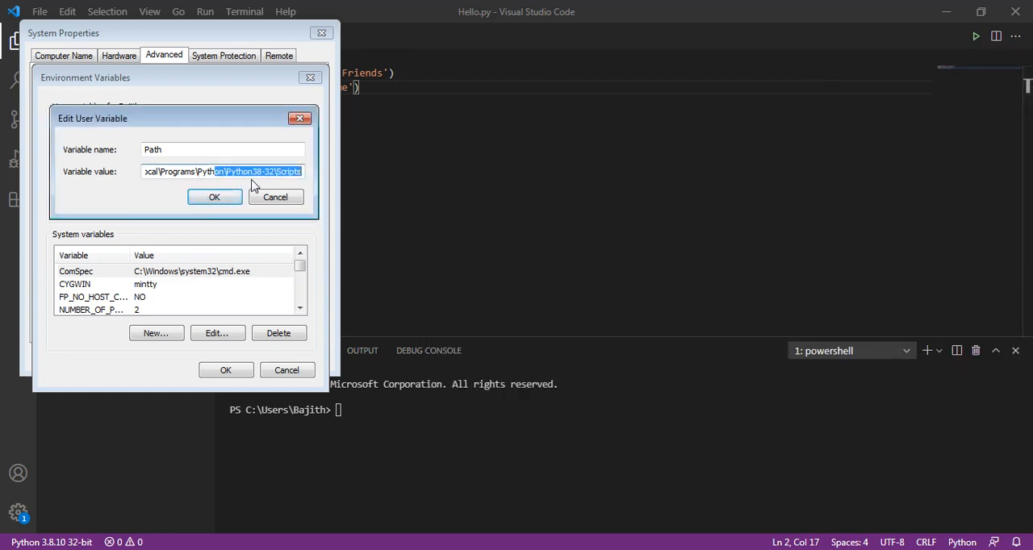
# - Confirm the Python38-32 Scripts Path value and accept the environment variable dialogs
pyautogui.click(213, 197)
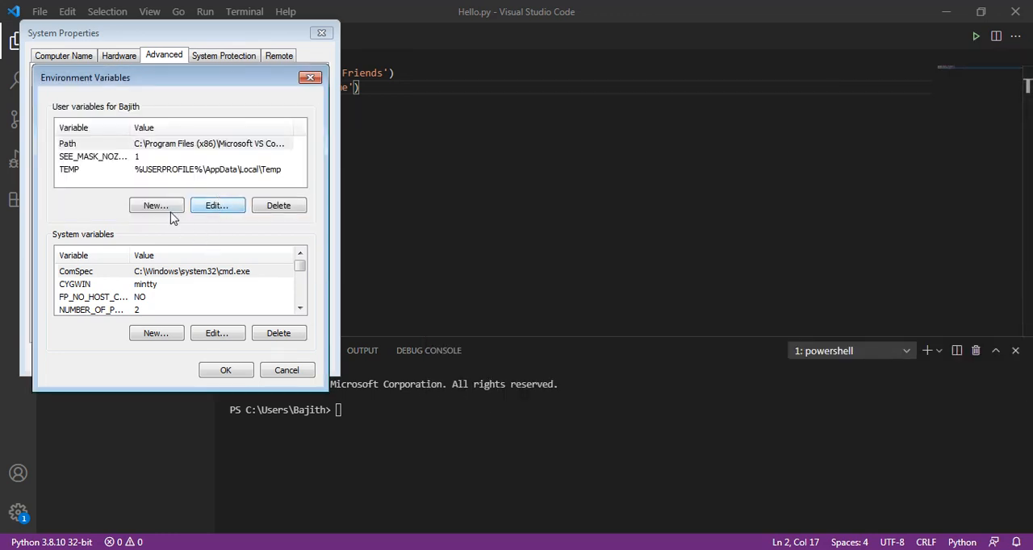
pyautogui.moveTo(226, 369)
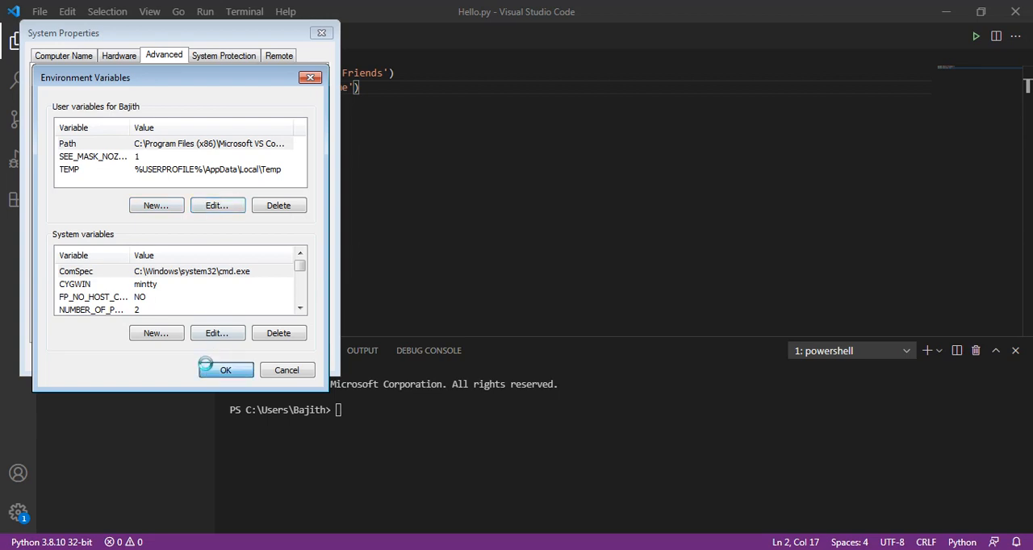
pyautogui.click(226, 369)
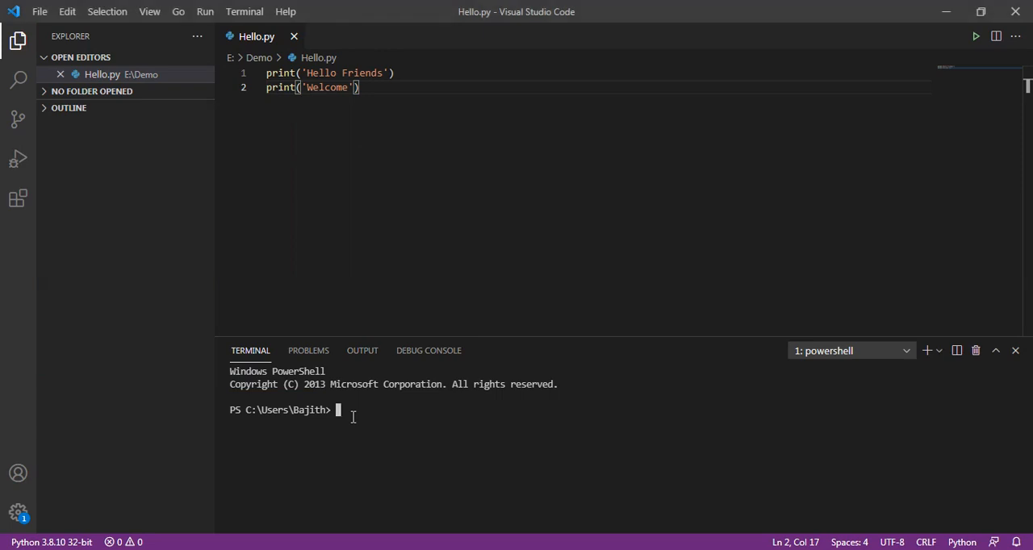
# - Run pip install yfinance in the VS Code terminal
pyautogui.write('pip insta')
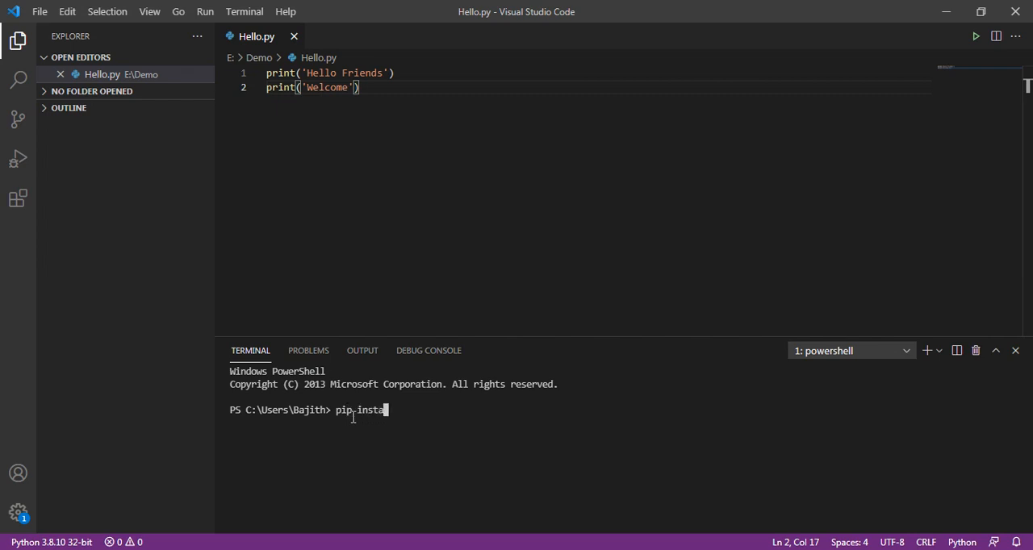
pyautogui.write('ll')
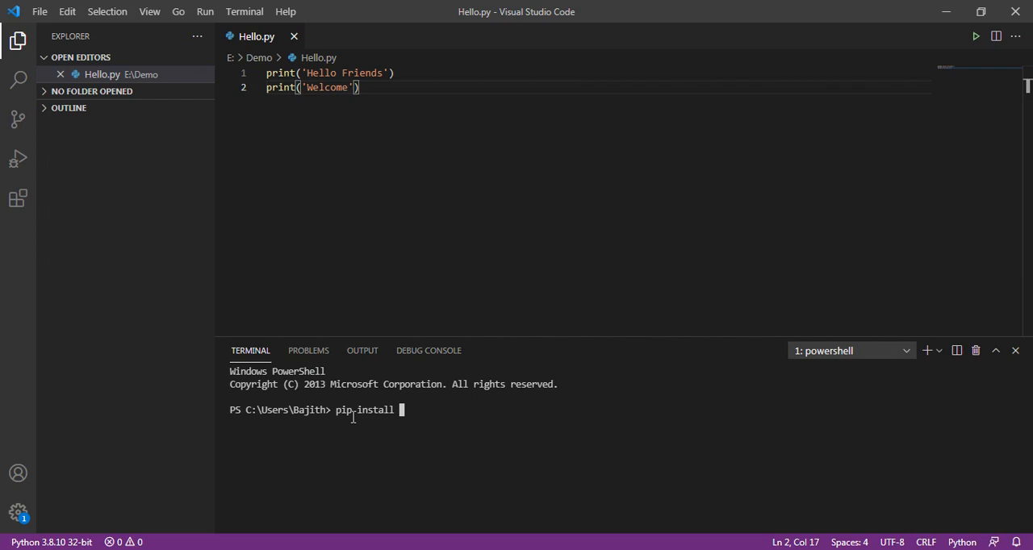
pyautogui.write('yfina')
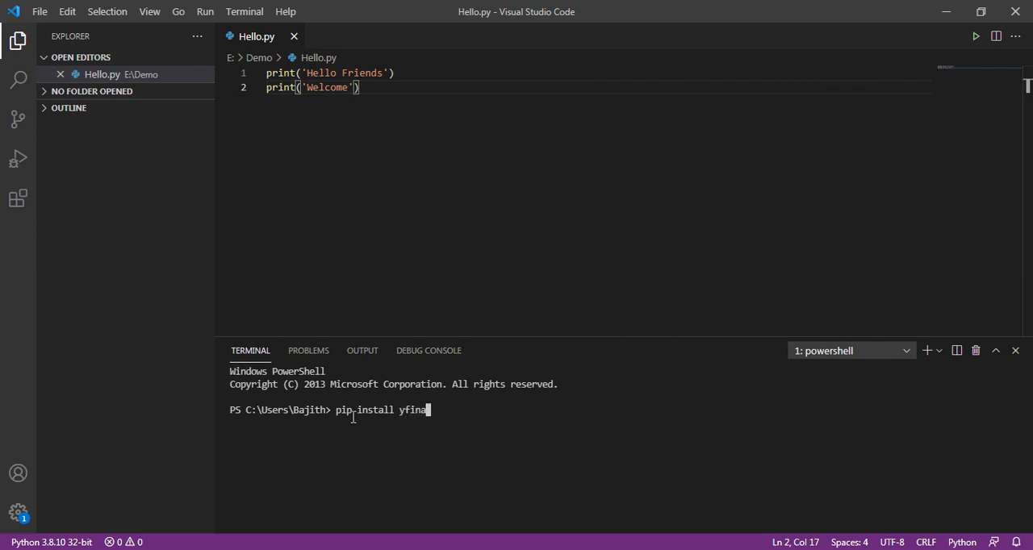
pyautogui.write('nce')
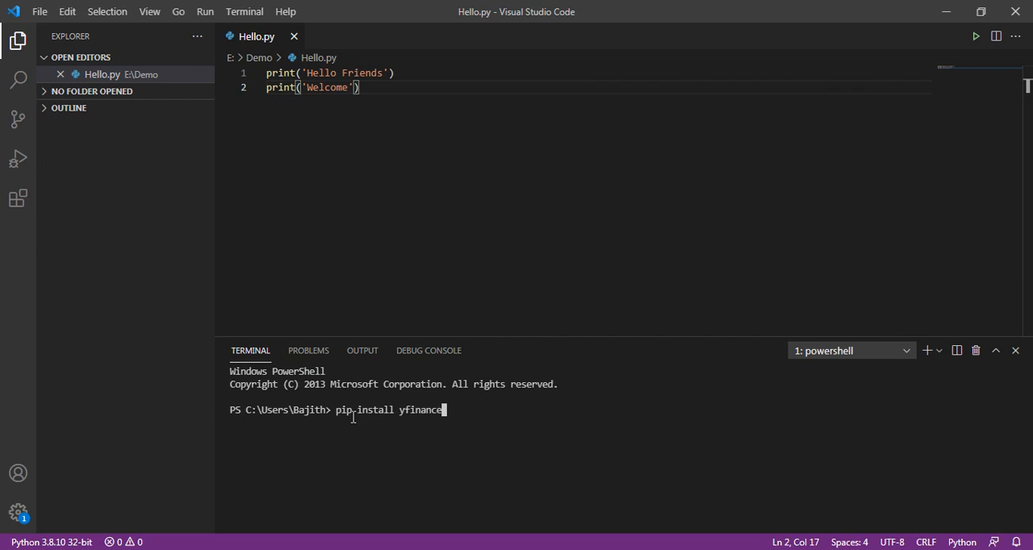
pyautogui.press('Return')
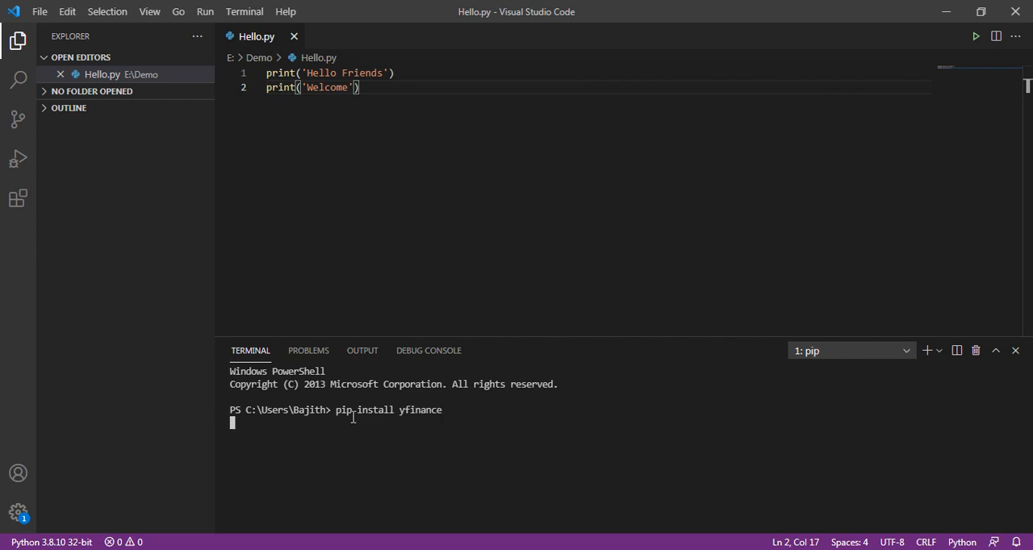
# - Let pip finish and scroll to the Successfully installed yfinance-0.1.59 message
pyautogui.press('Return')
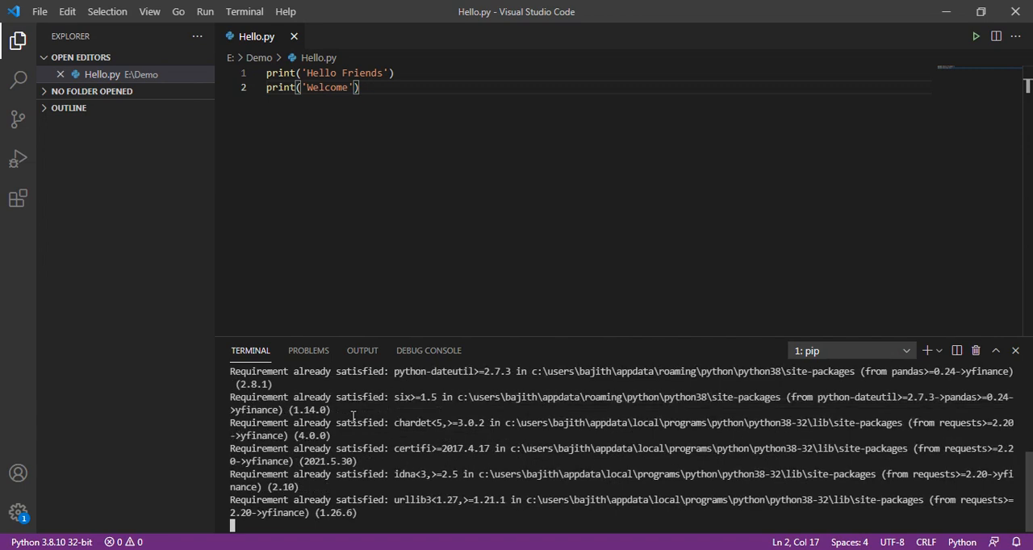
pyautogui.scroll(-3)
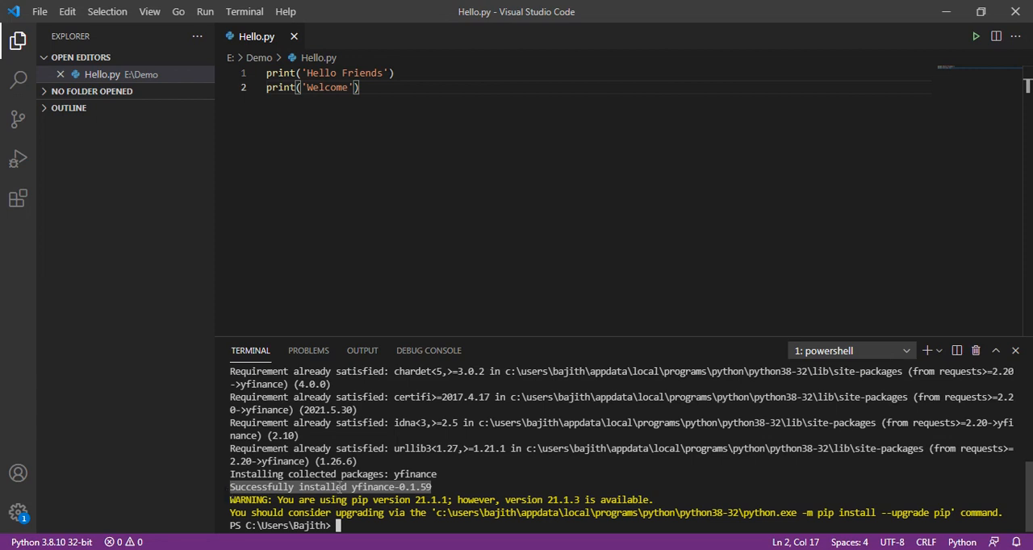
pyautogui.moveTo(387, 95)
pyautogui.write('import yfinance as yf')
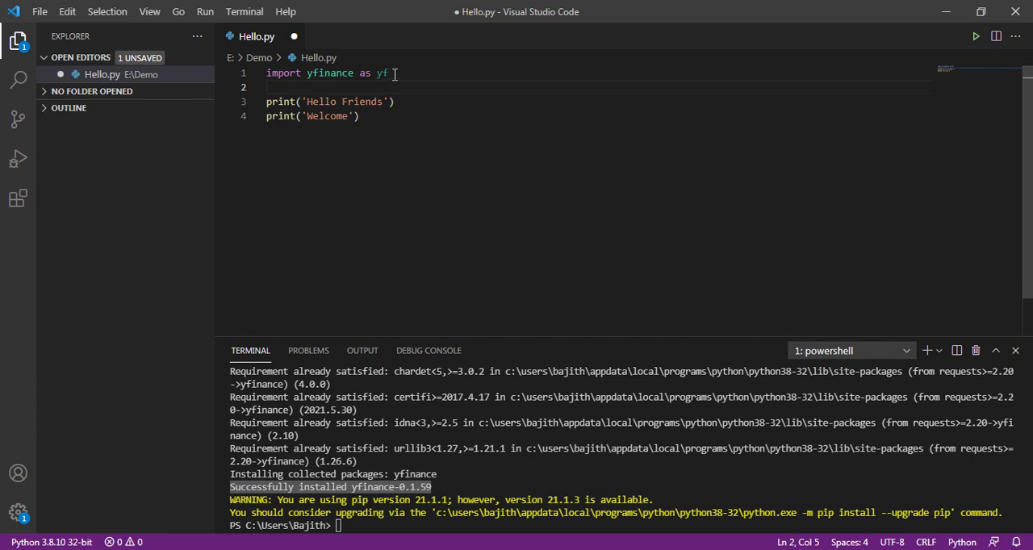
# - Check the yfinance module name and yf alias on the new import line
pyautogui.doubleClick(380, 73)
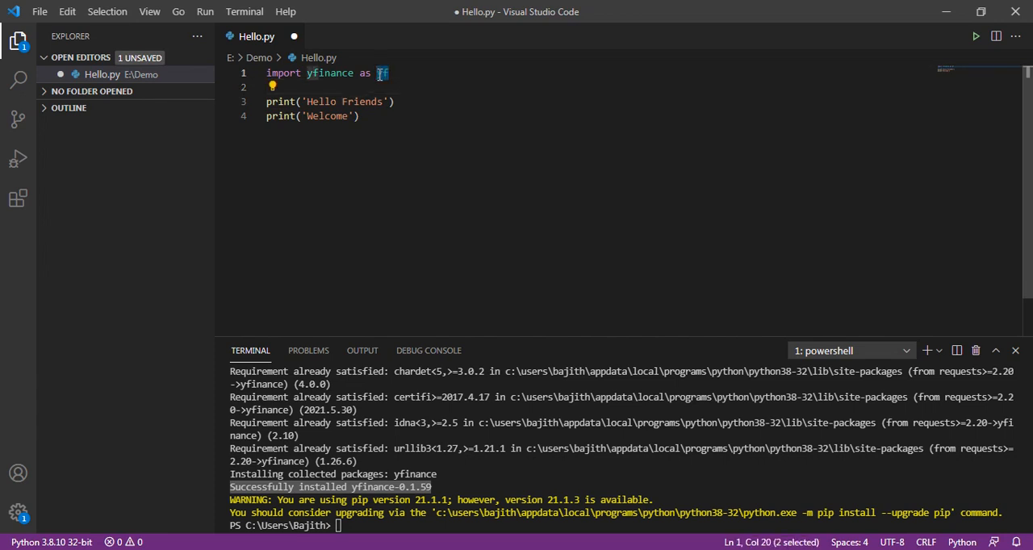
pyautogui.moveTo(381, 72)
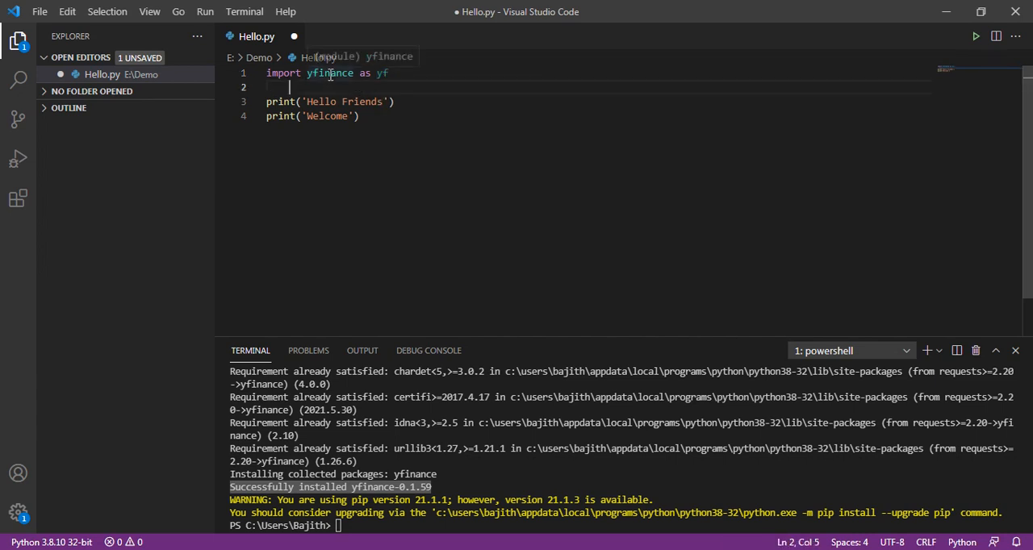
pyautogui.doubleClick(329, 72)
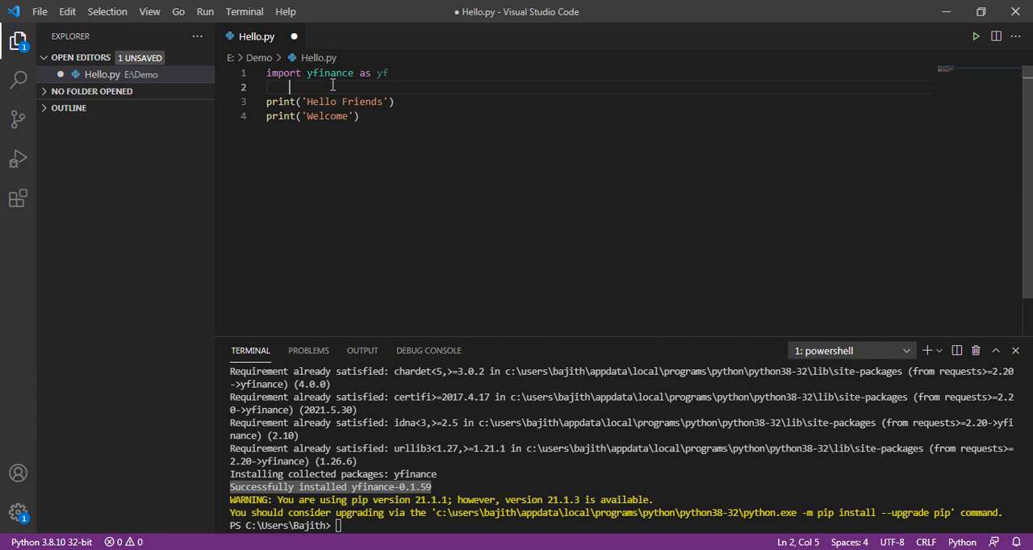
pyautogui.doubleClick(380, 73)
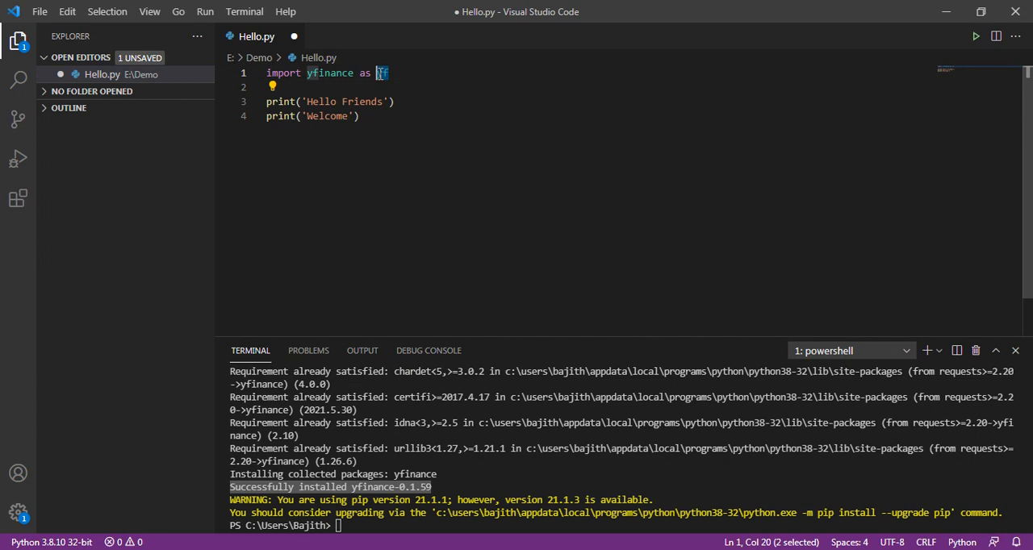
pyautogui.moveTo(381, 73)
pyautogui.write('data =')
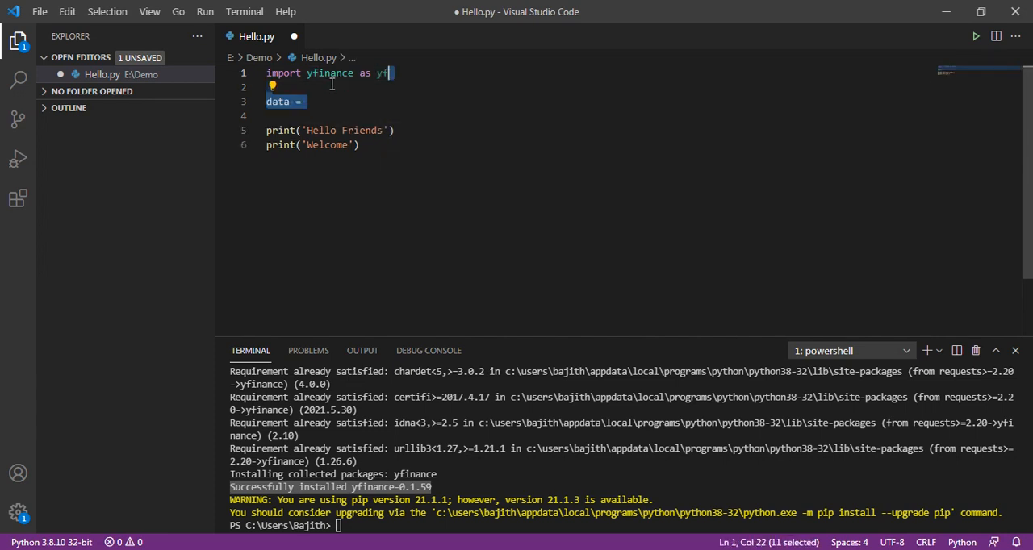
# - Write data = yf.download(tickers="SBIN.NS", period="1d", interval="5m") with the 2021-06-25 to 2021-06-26 range
pyautogui.click(308, 100)
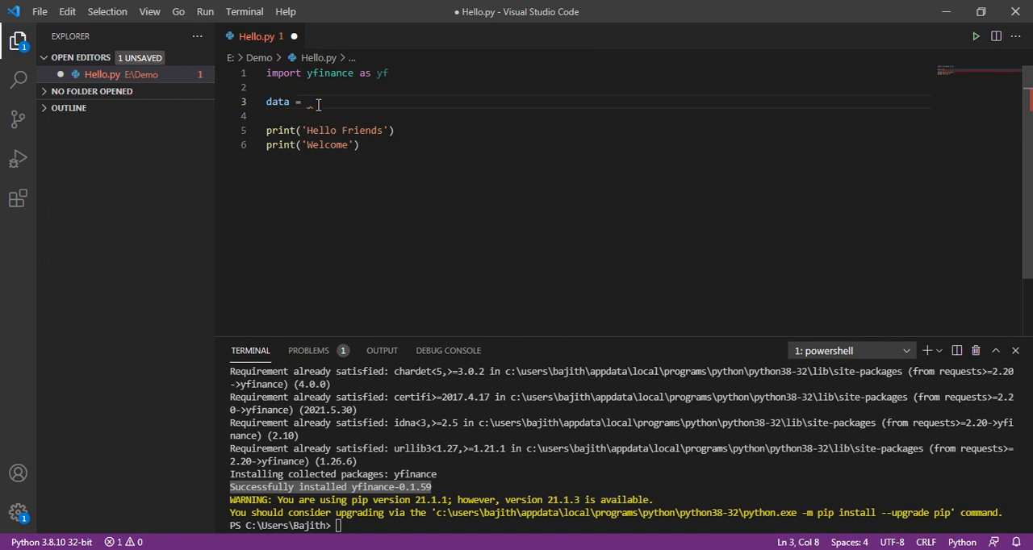
pyautogui.write('yf.')
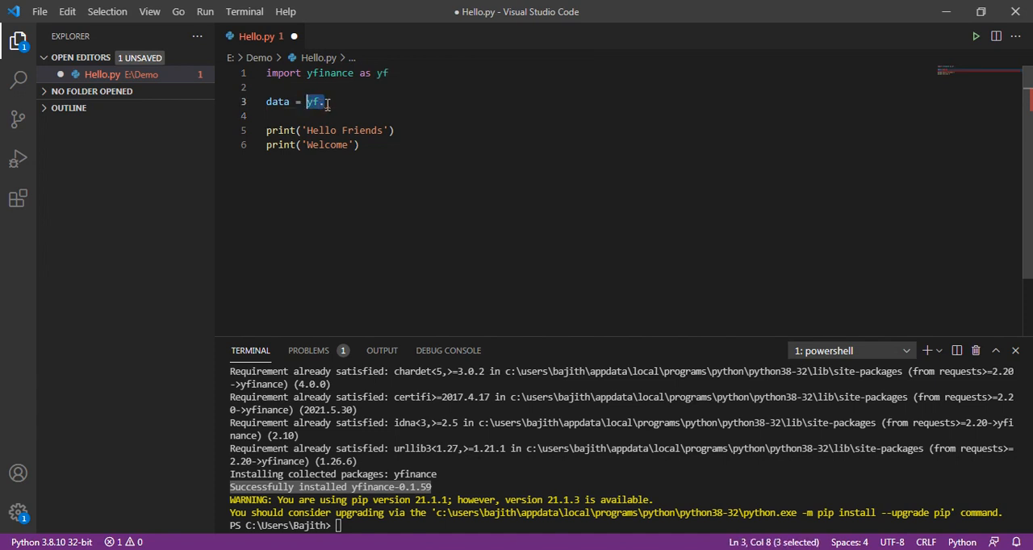
pyautogui.write('.')
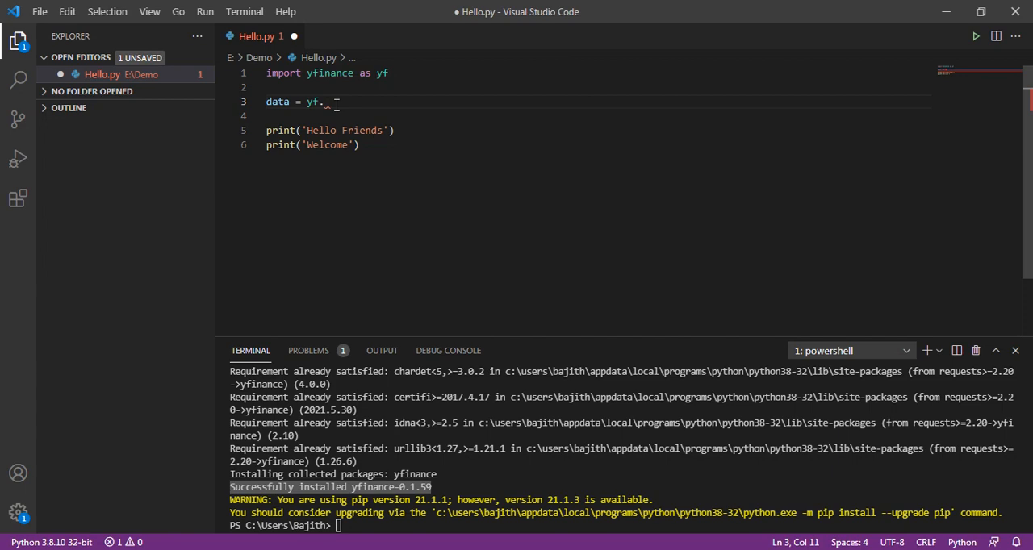
pyautogui.write('download()')
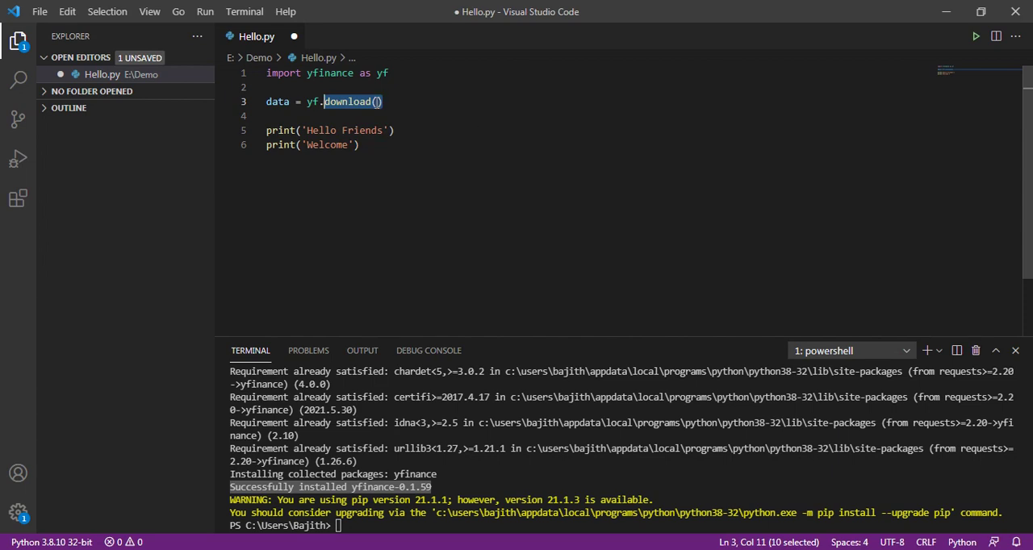
pyautogui.write('tickers="SBIN.NS"')
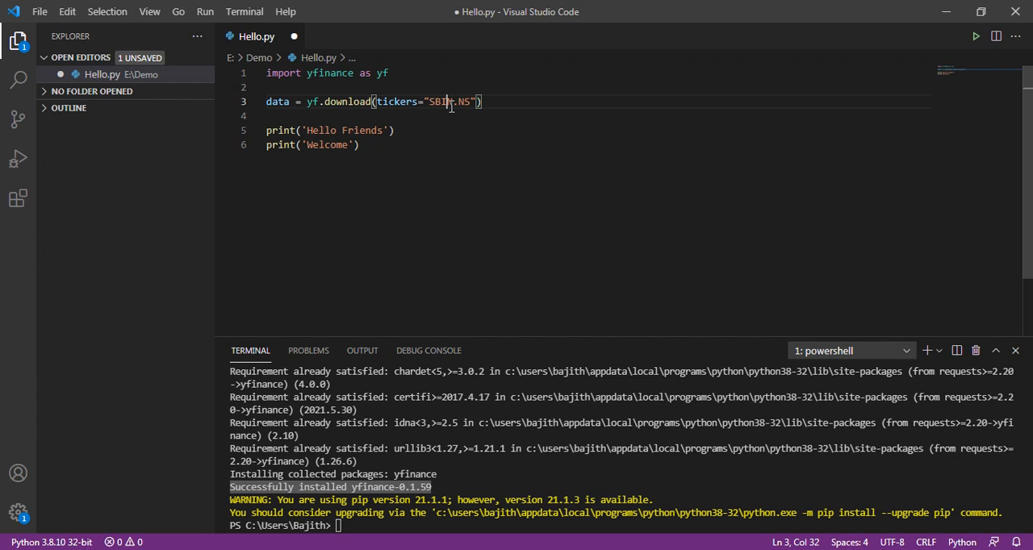
pyautogui.moveTo(452, 102)
pyautogui.write(', start="2021-06-25", end="2021-06-26')
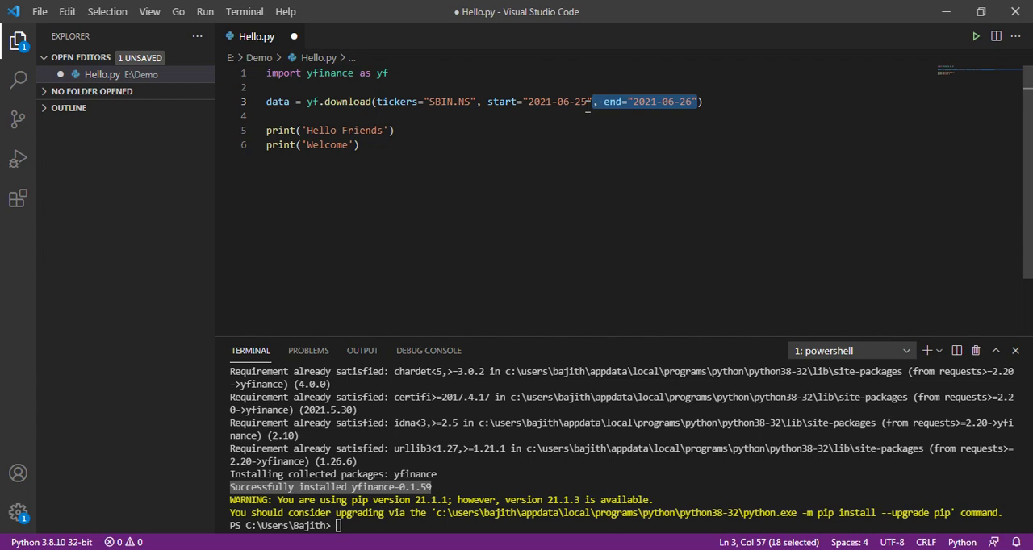
pyautogui.write(', period="1d"')
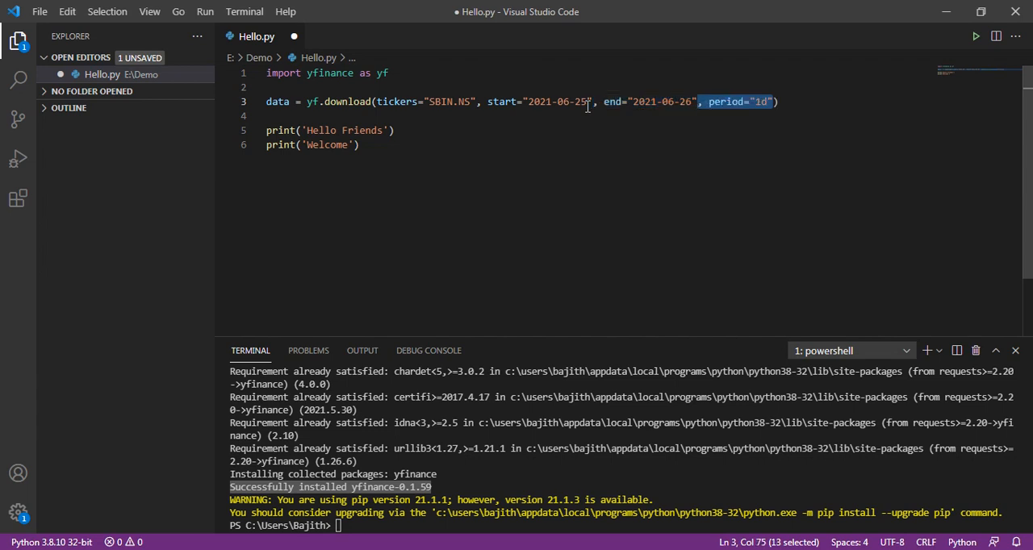
pyautogui.write(', interval="5m"')
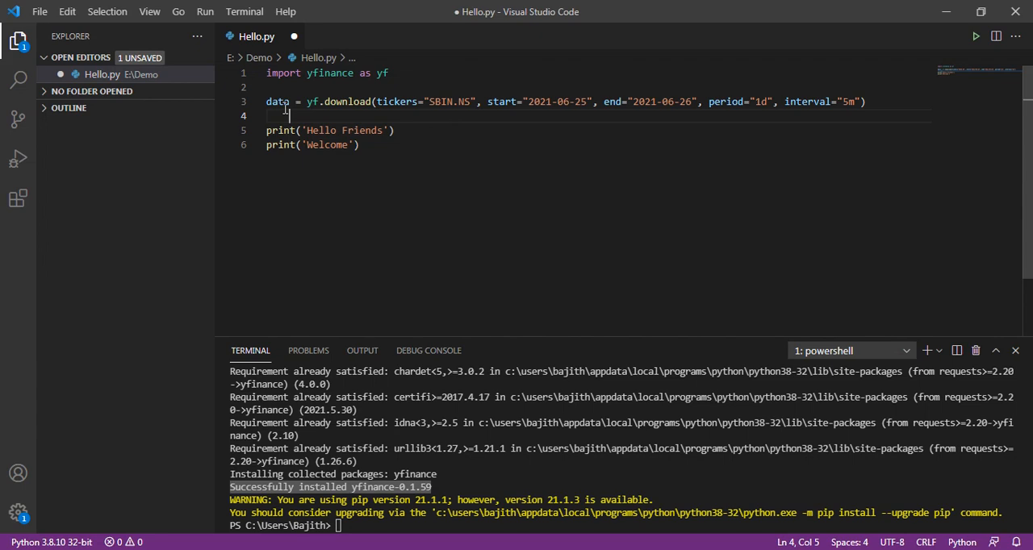
pyautogui.doubleClick(277, 100)
pyautogui.write('for index, row in data.iterrows():')
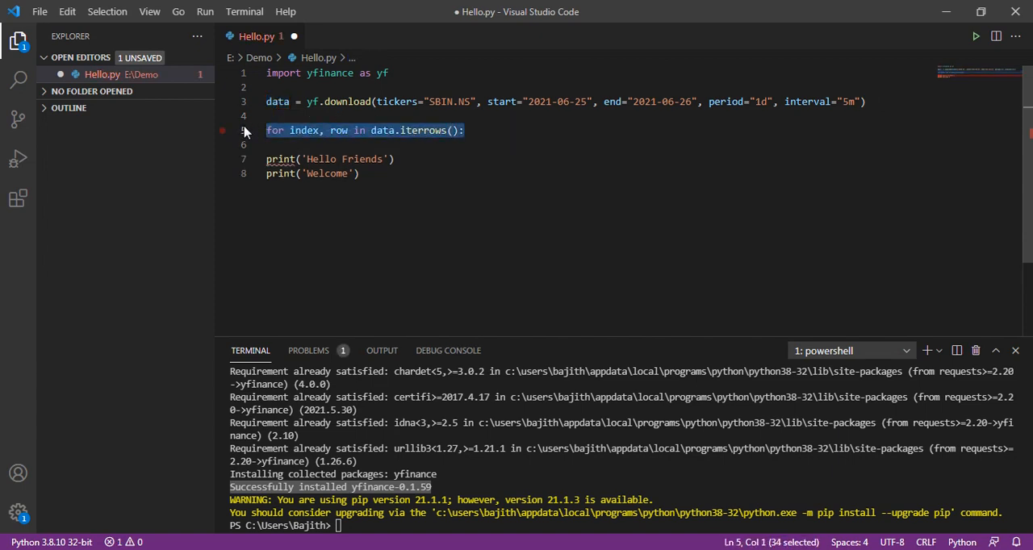
pyautogui.moveTo(426, 129)
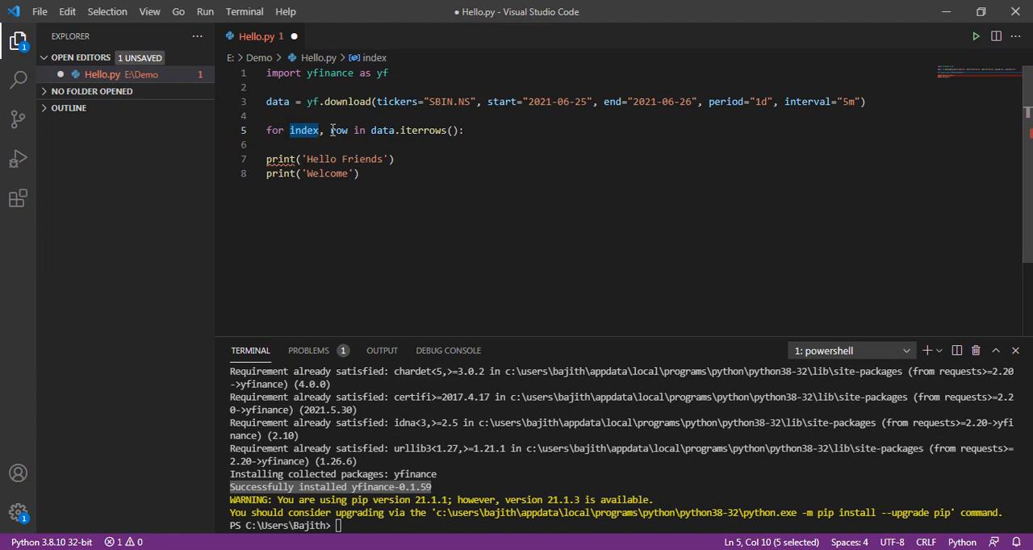
# - Finish the for index, row in data.iterrows(): header and move into its empty body line
pyautogui.doubleClick(339, 129)
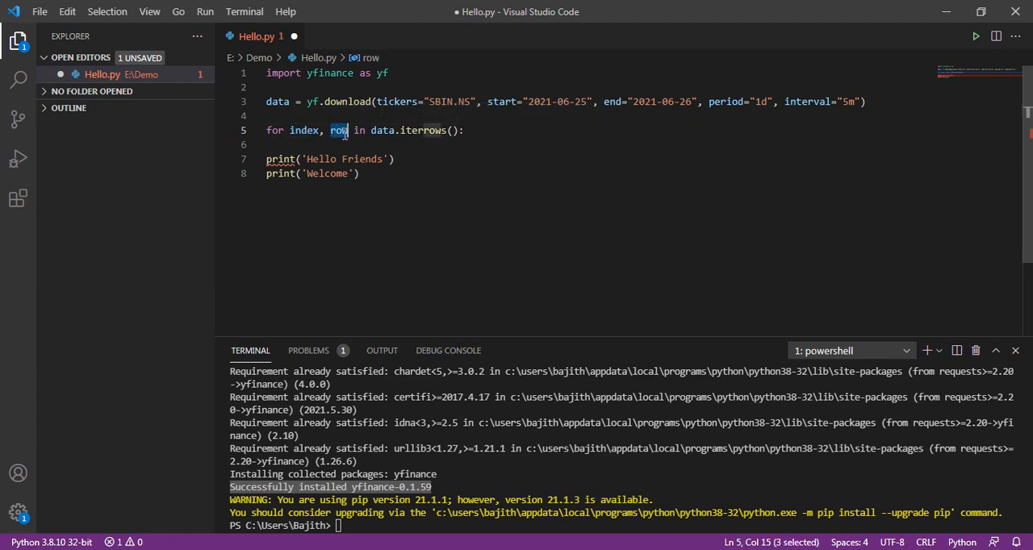
pyautogui.moveTo(339, 129)
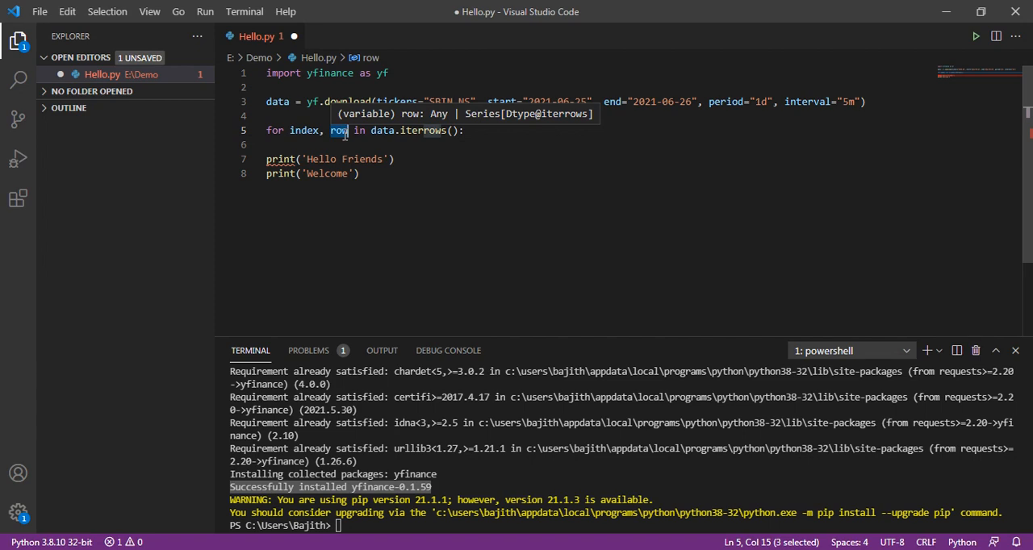
pyautogui.click(404, 143)
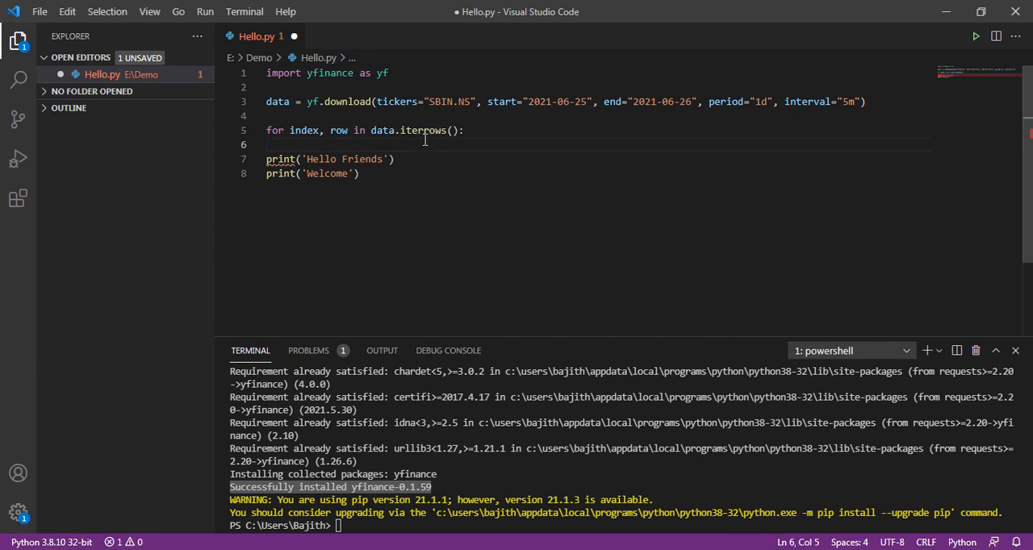
# - Add cur_date = index.strftime('%d/%m/%Y') inside the loop
pyautogui.write('cur_date =')
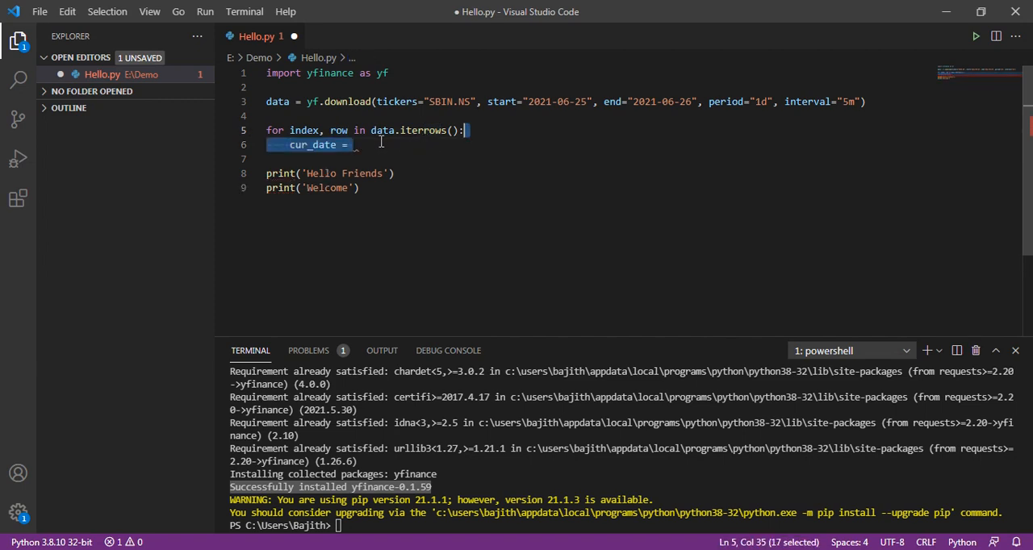
pyautogui.click(355, 145)
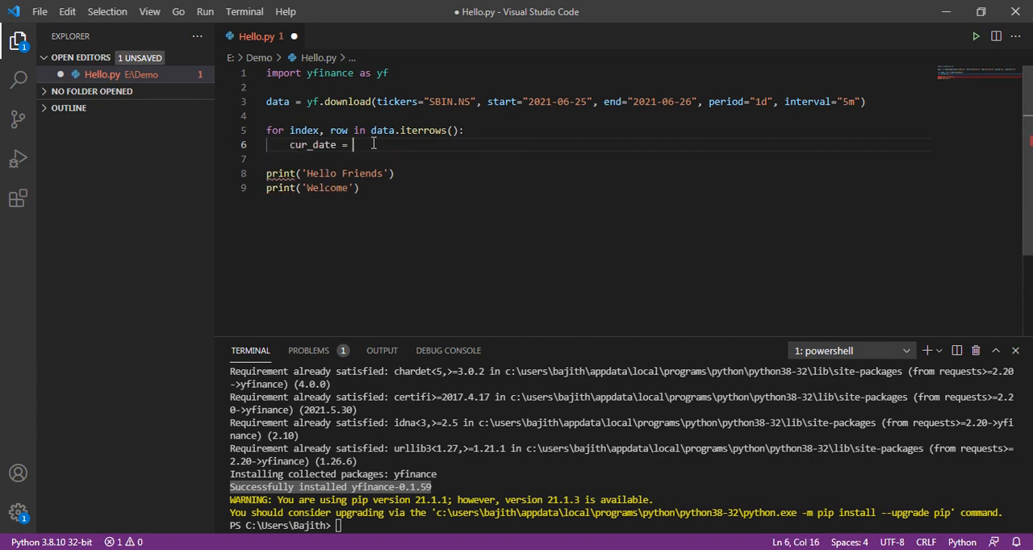
pyautogui.write('index.')
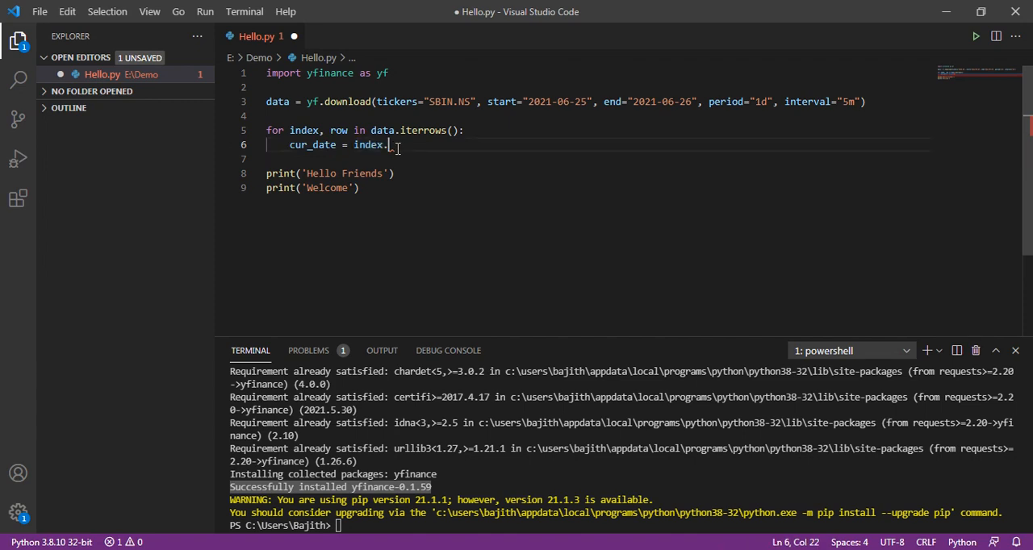
pyautogui.write('strftime()')
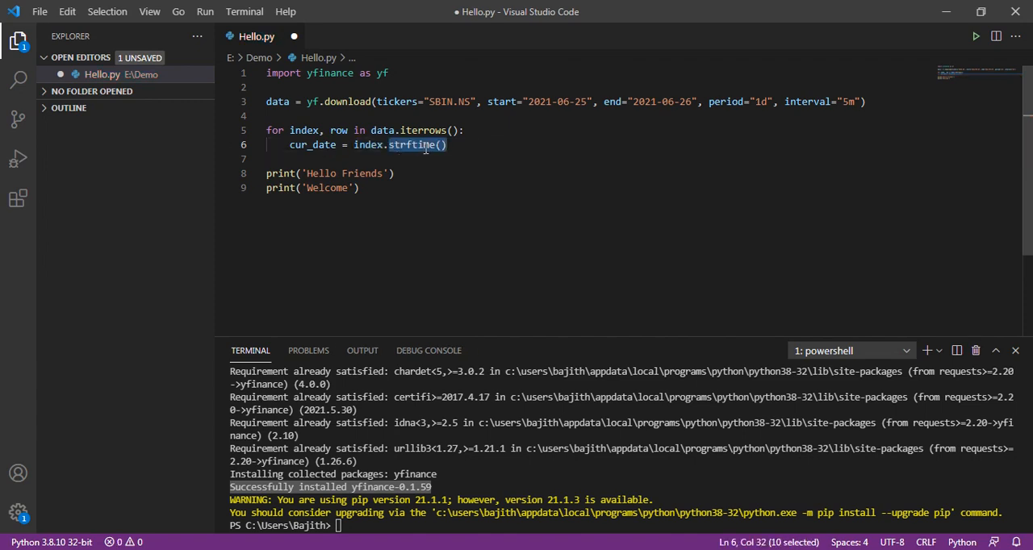
pyautogui.moveTo(416, 145)
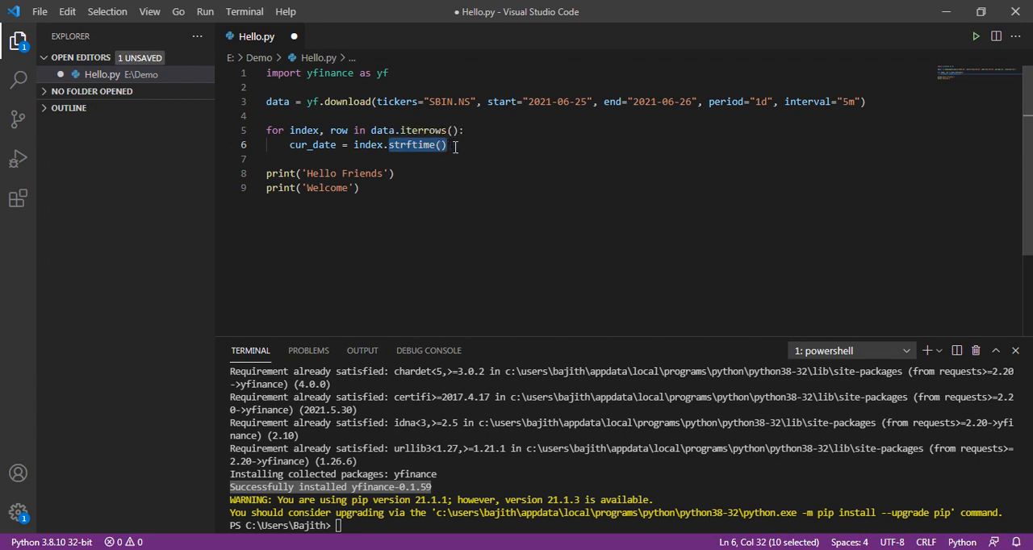
pyautogui.write("'%d/%m/%Y'")
pyautogui.write('cur_time = index.strftime("%H:%M')
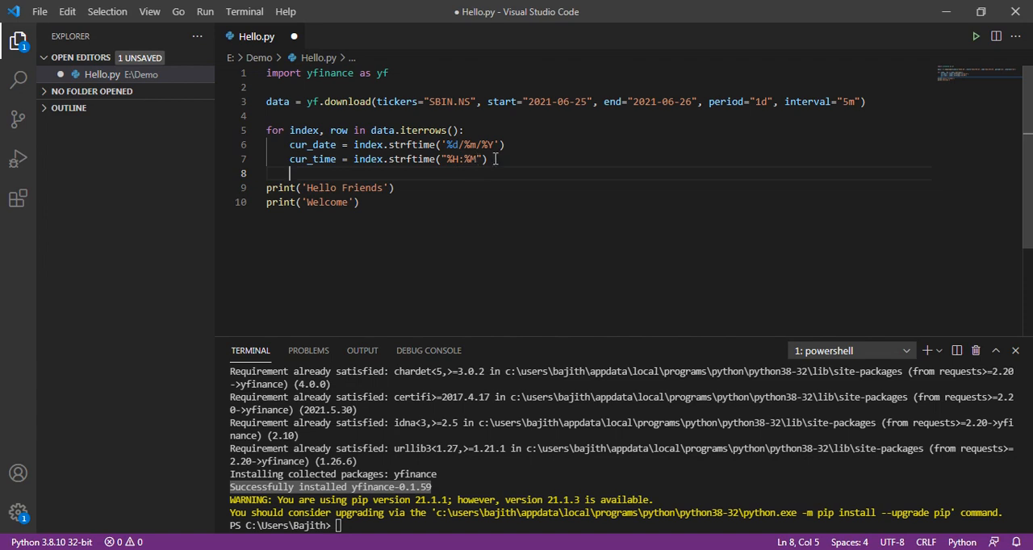
# - Add live_close_price = row['Close'] below the date and time lines
pyautogui.write('live_close_price =')
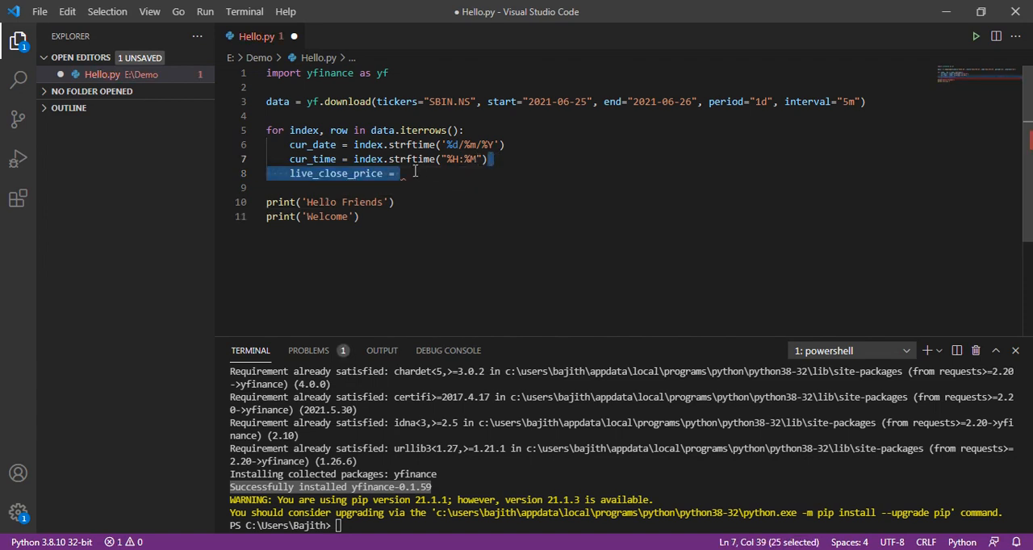
pyautogui.click(404, 174)
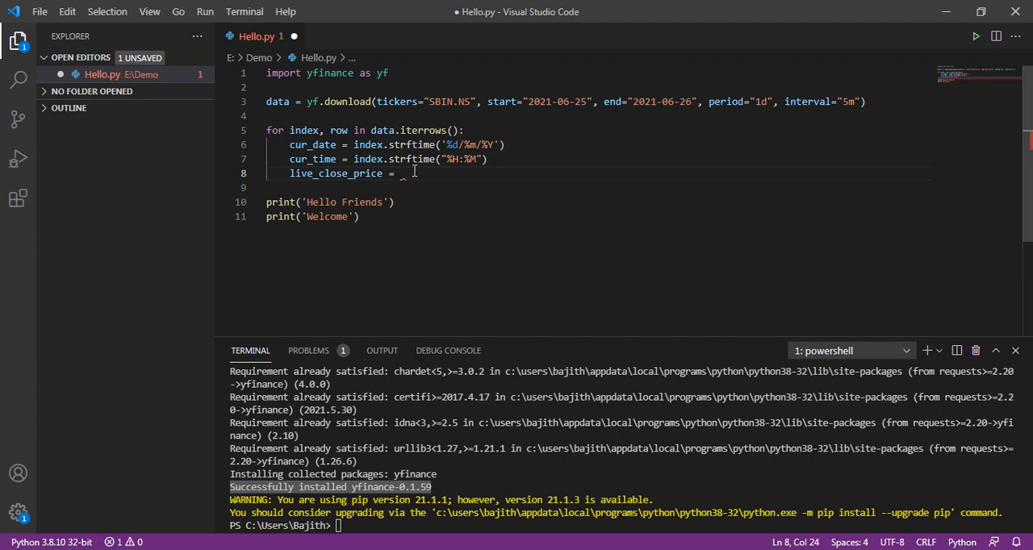
pyautogui.write("row['Close']")
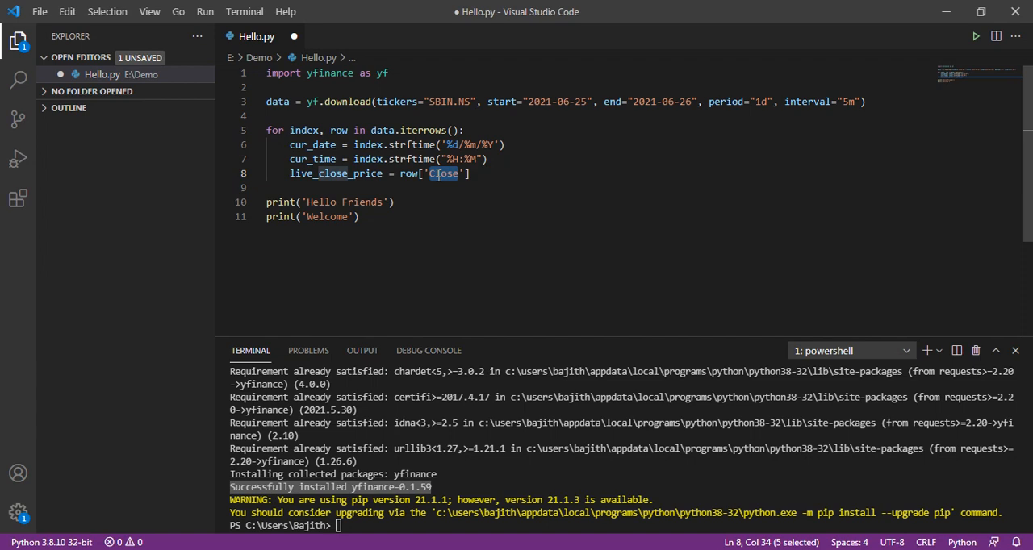
# - Add a print line combining cur_date, cur_time and live_close_price inside the loop
pyautogui.click(471, 174)
pyautogui.write('print("Price at " + str(cur_date) + " " + str(cur_time) + " = " + str(live_close_price))')
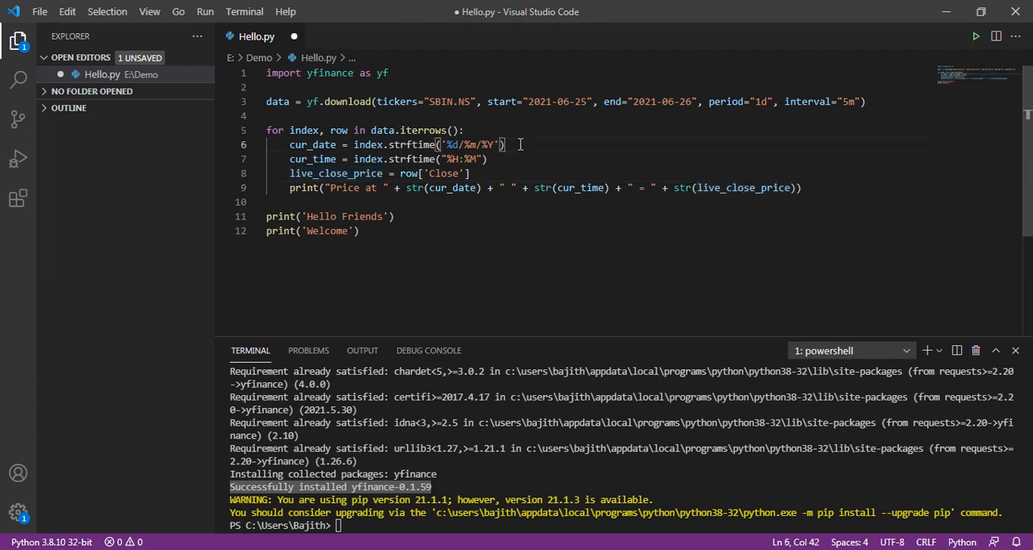
# - Run Hello.py in a Python terminal to print the SBIN.NS 5-minute prices for 25/06/2021
pyautogui.rightClick(519, 145)
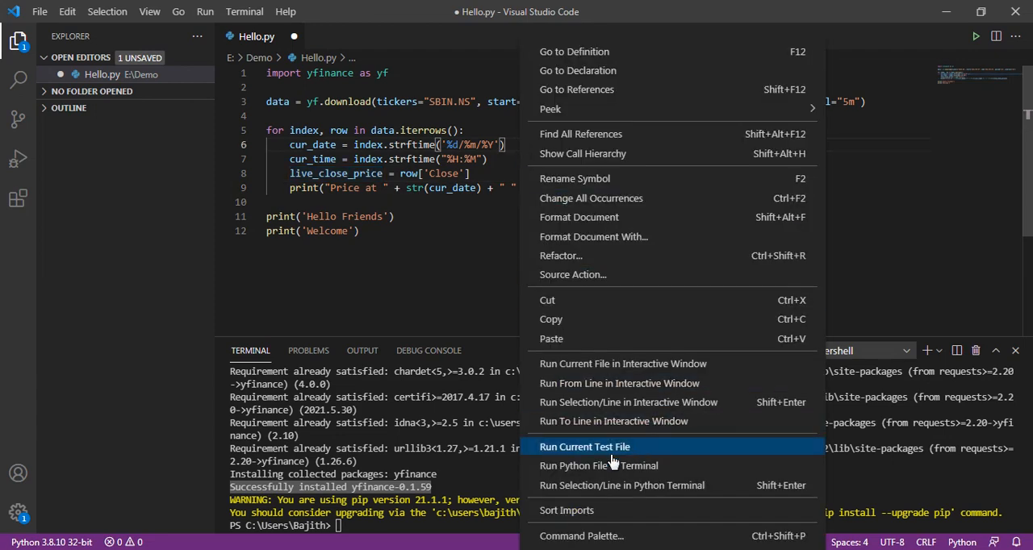
pyautogui.moveTo(593, 465)
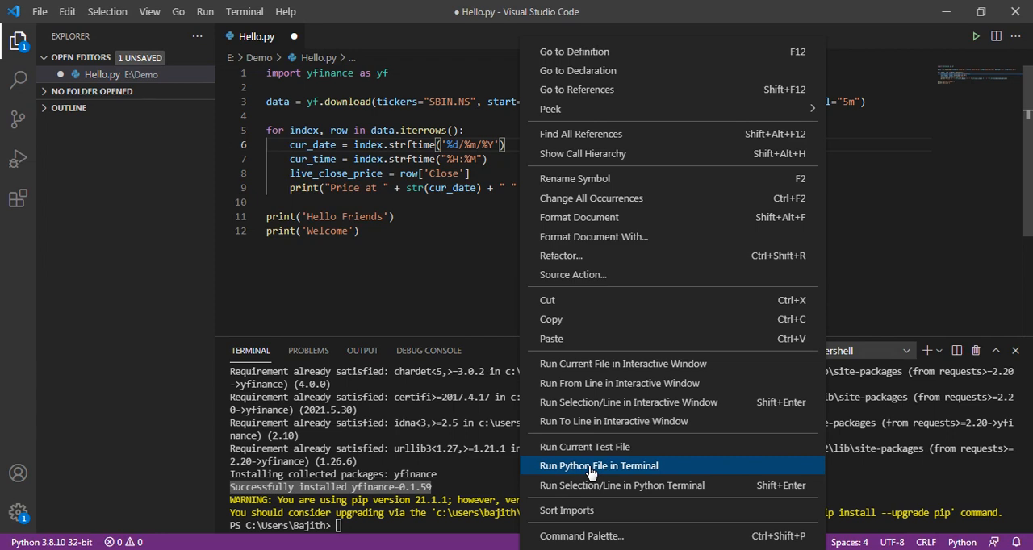
pyautogui.click(597, 465)
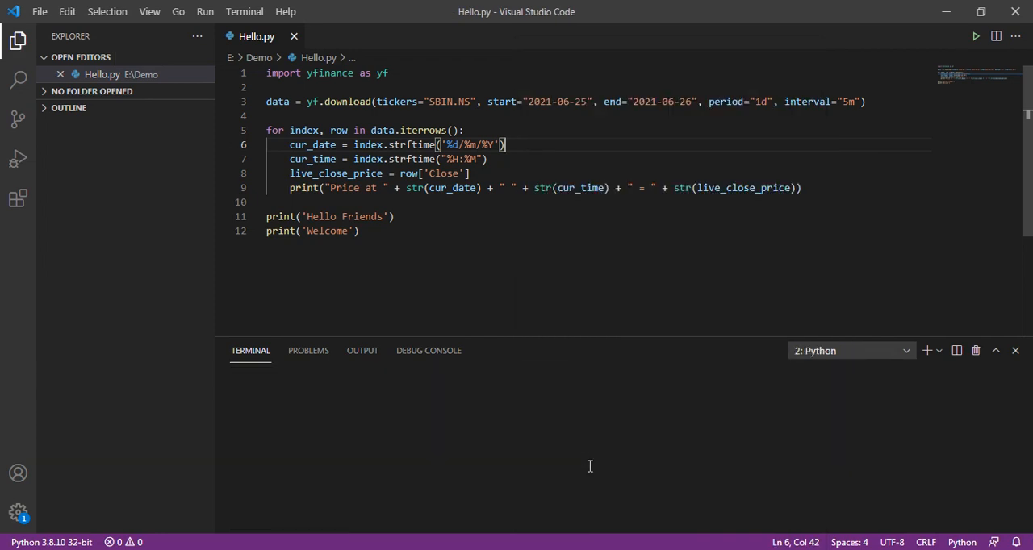
pyautogui.click(974, 35)
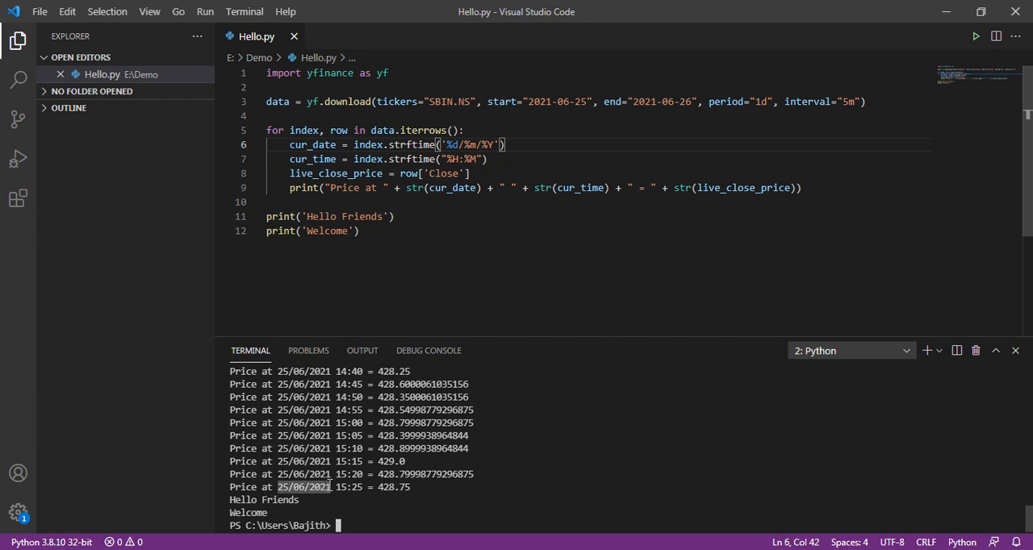
# - Review the printed prices from the last 15:25 entry back to the first at 09:15
pyautogui.doubleClick(345, 487)
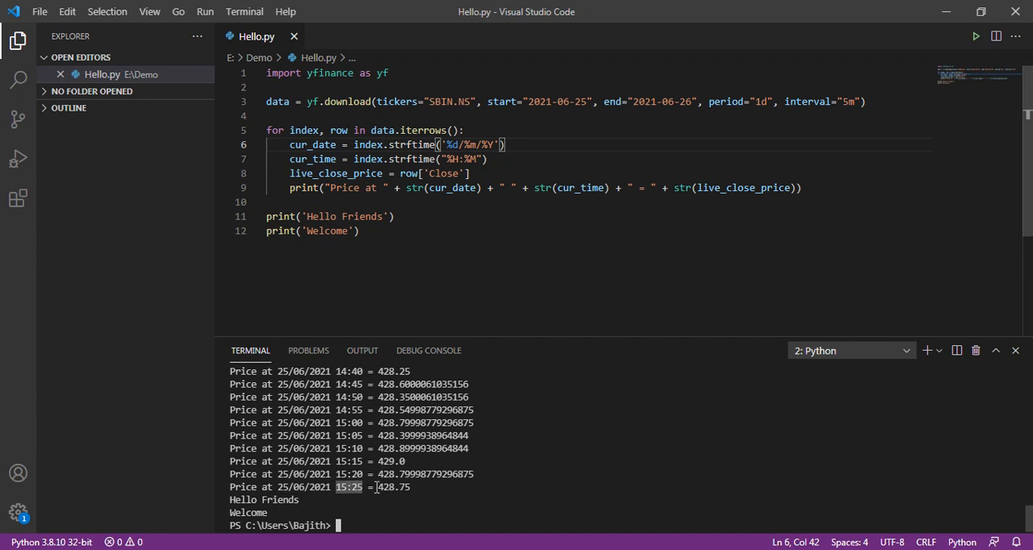
pyautogui.doubleClick(394, 488)
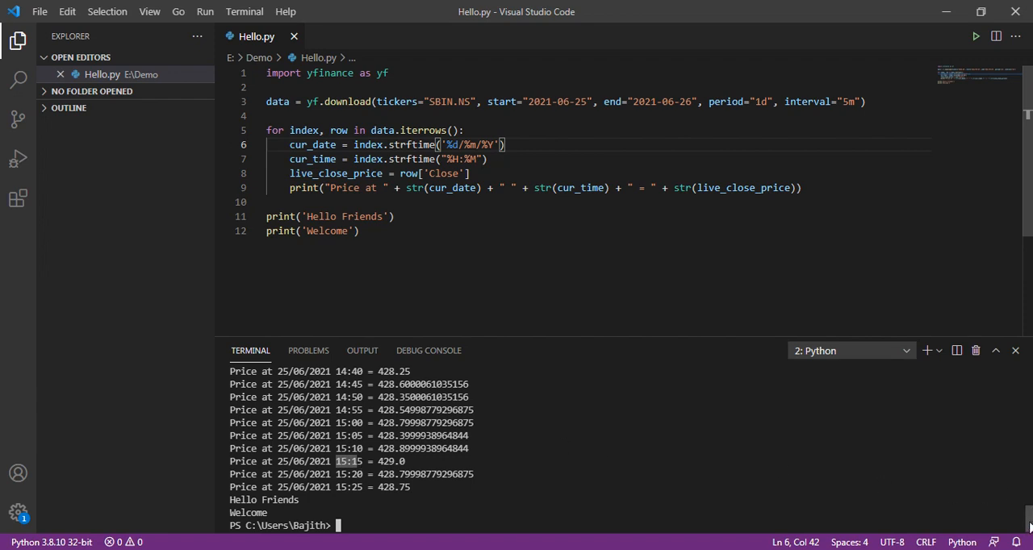
pyautogui.scroll(3)
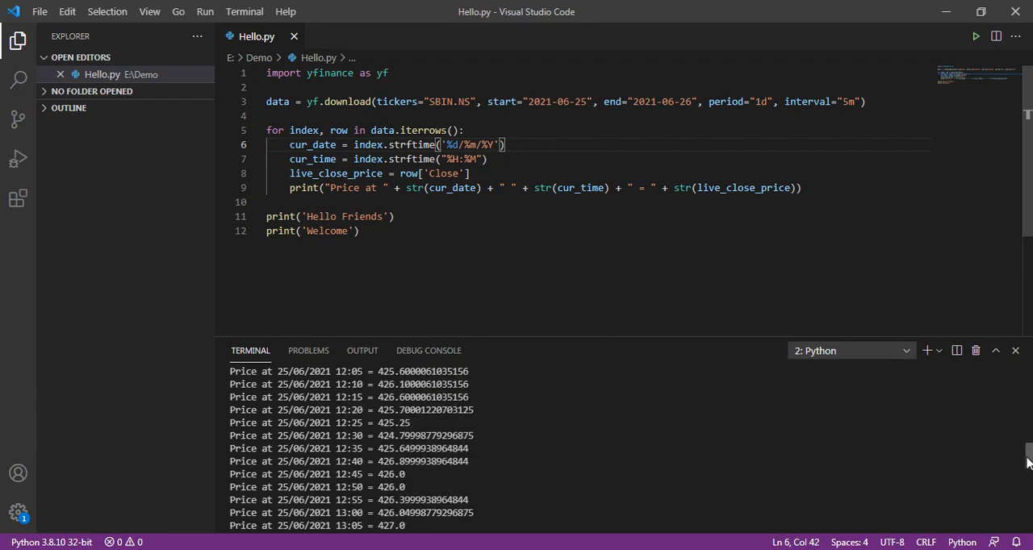
pyautogui.scroll(3)
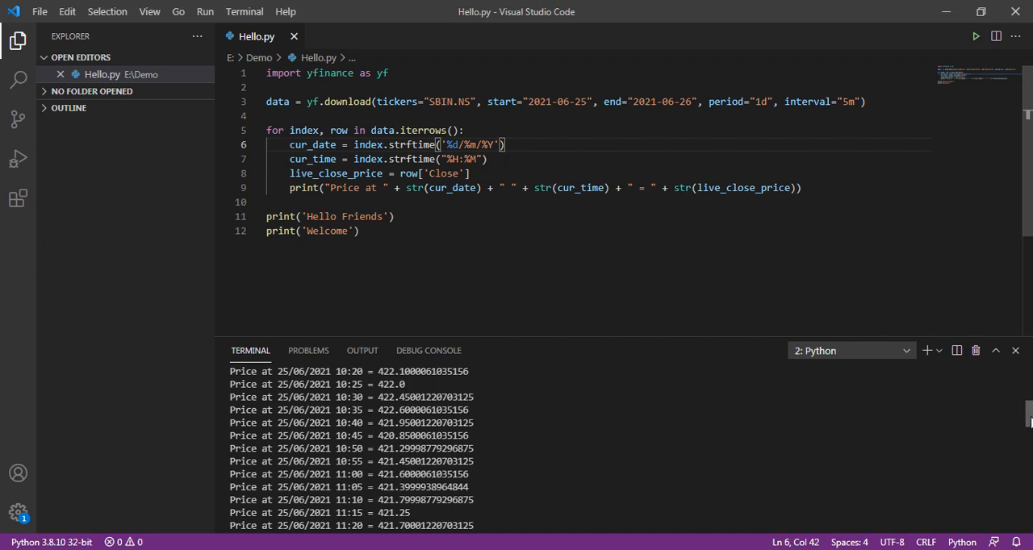
pyautogui.scroll(3)
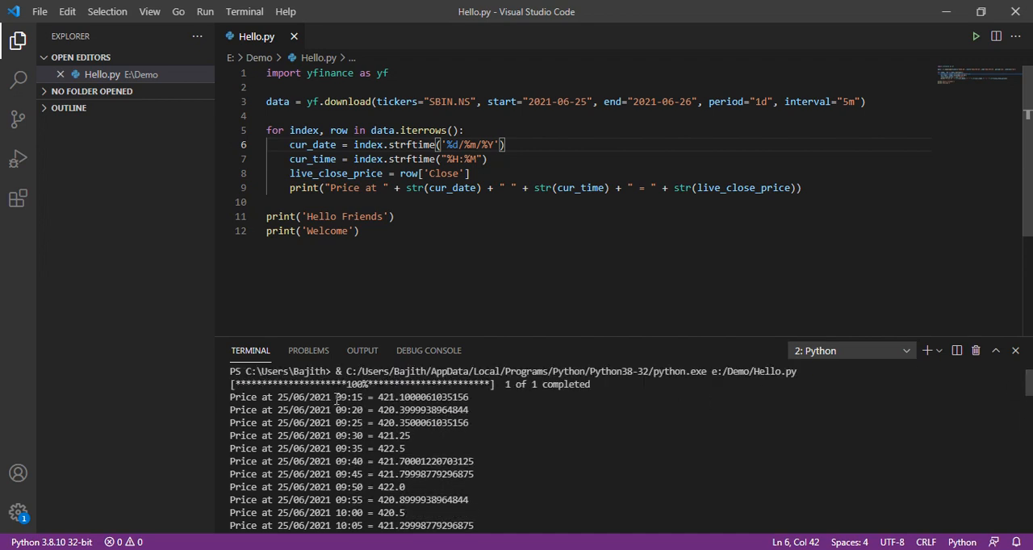
pyautogui.doubleClick(348, 397)
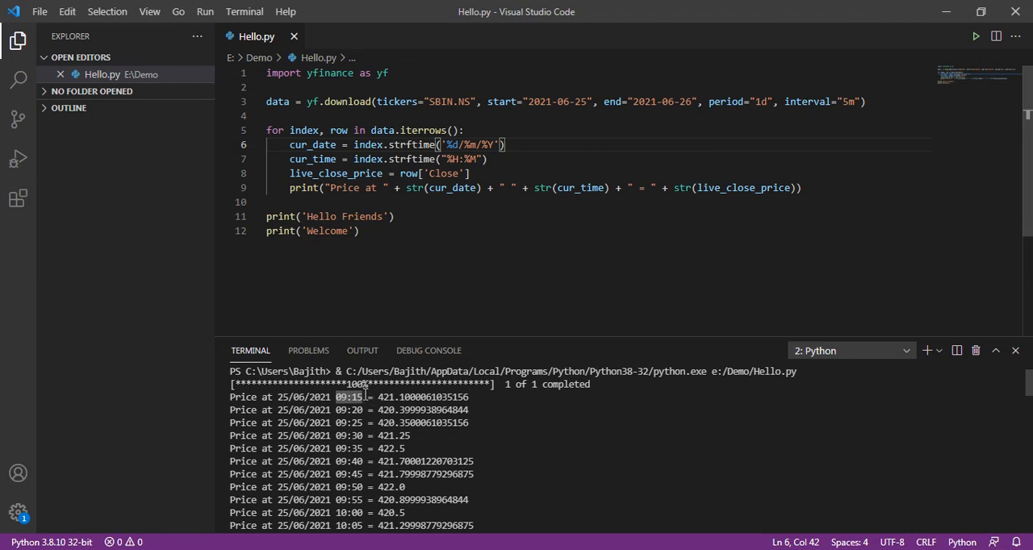
pyautogui.moveTo(852, 360)
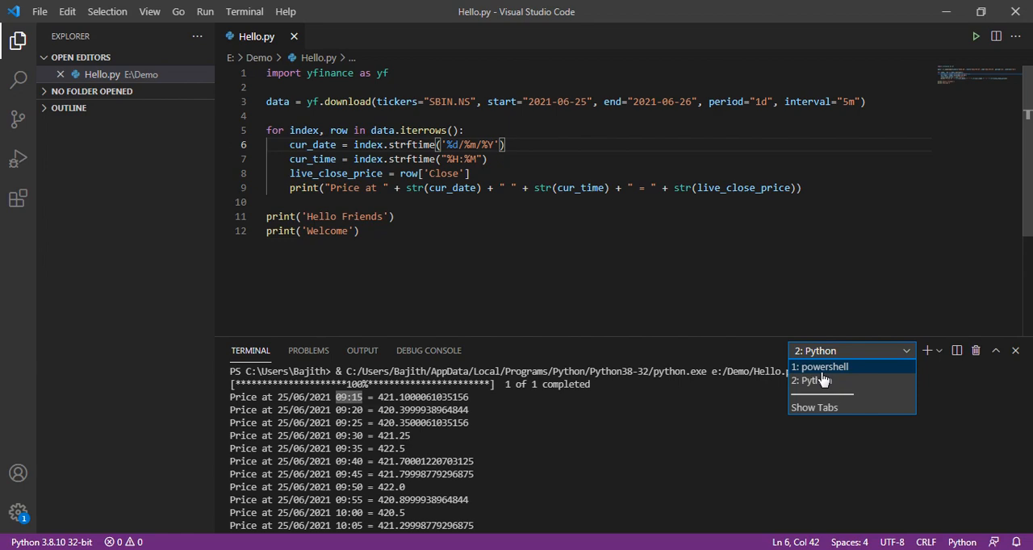
# - Run 'pip uninstall yfinance' in the powershell terminal to remove yfinance-0.1.59
pyautogui.click(819, 368)
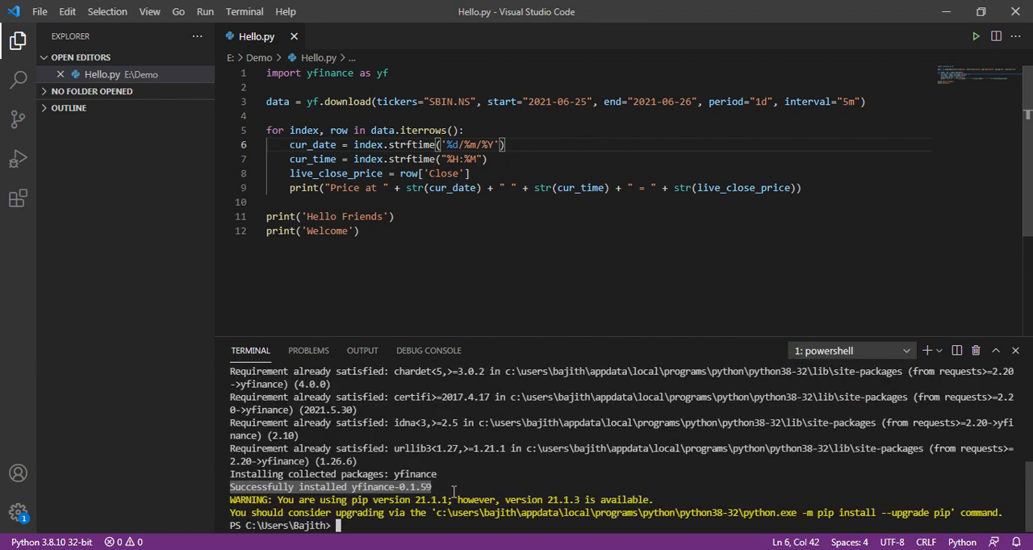
pyautogui.write('pip uninstall y')
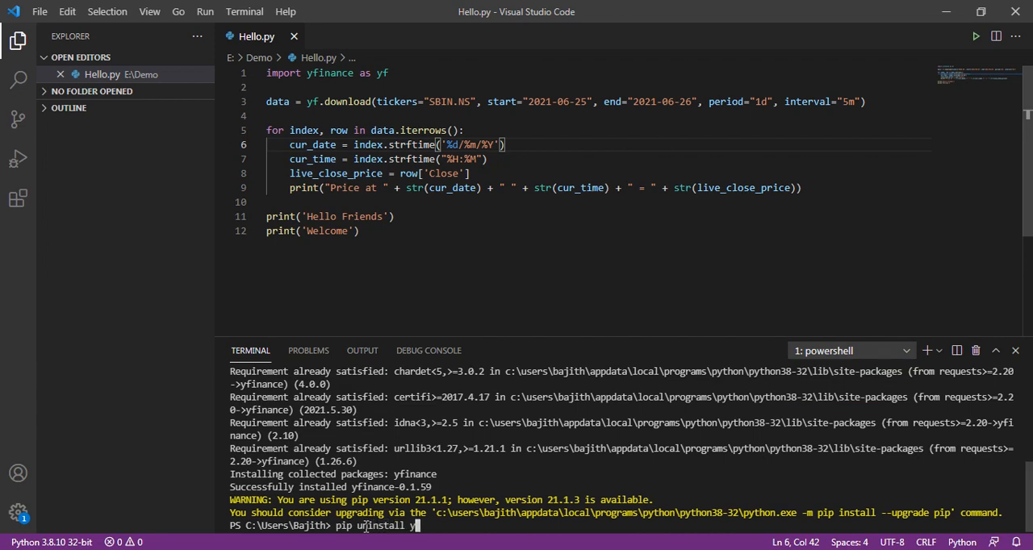
pyautogui.write('finance')
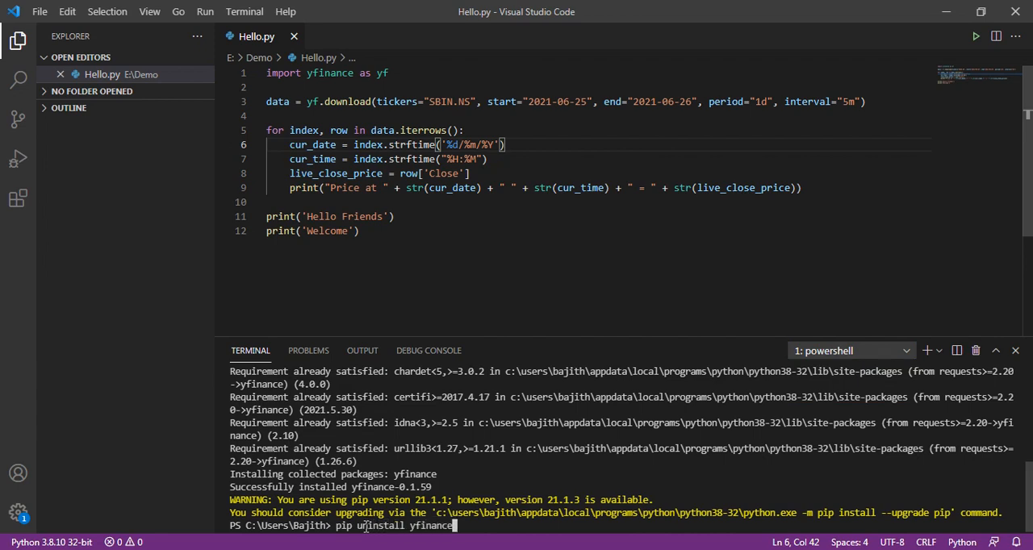
pyautogui.press('Return')
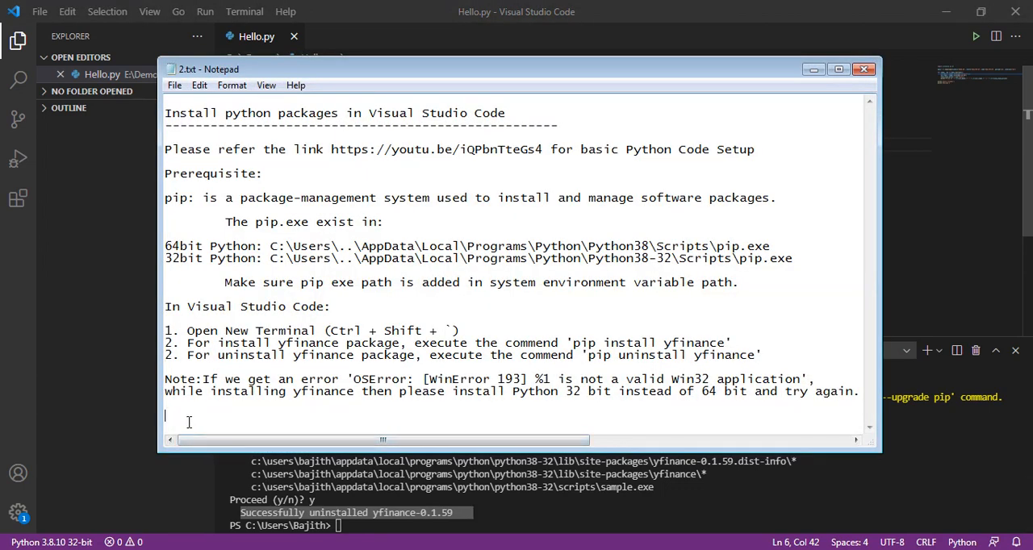
# - End the Notepad setup notes with a 'Thanks You :' line beneath the OSError note
pyautogui.write('Ta')
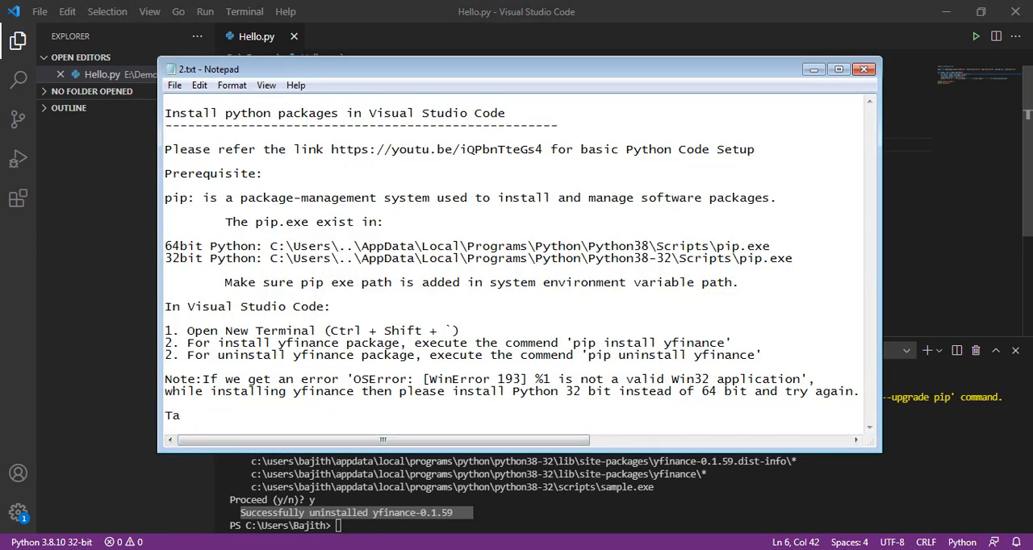
pyautogui.write('hanks')
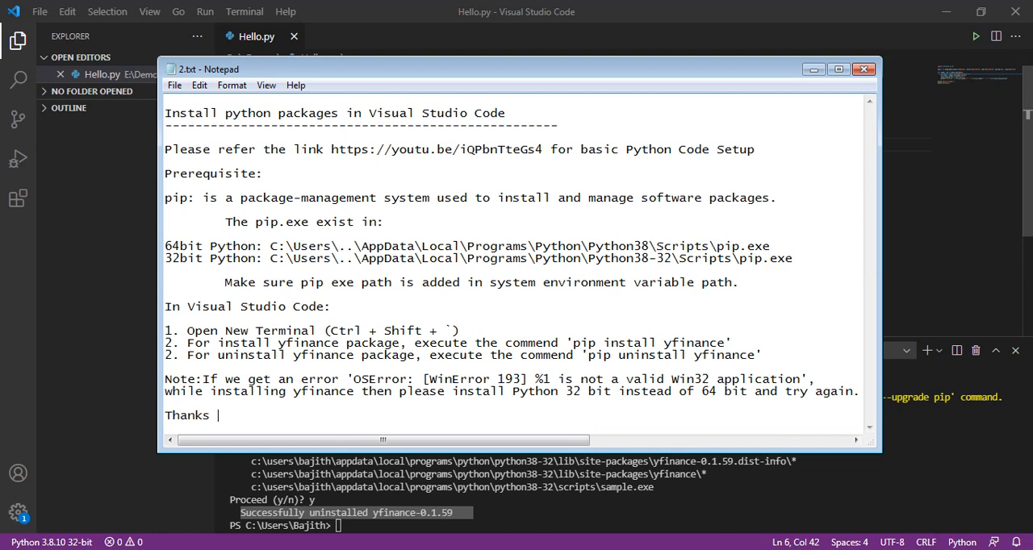
pyautogui.write('You :')
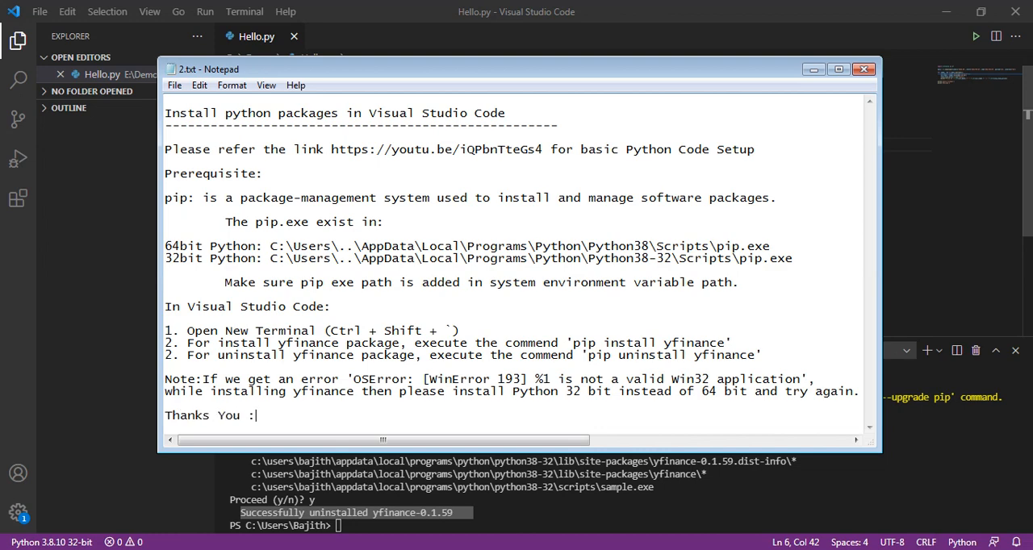